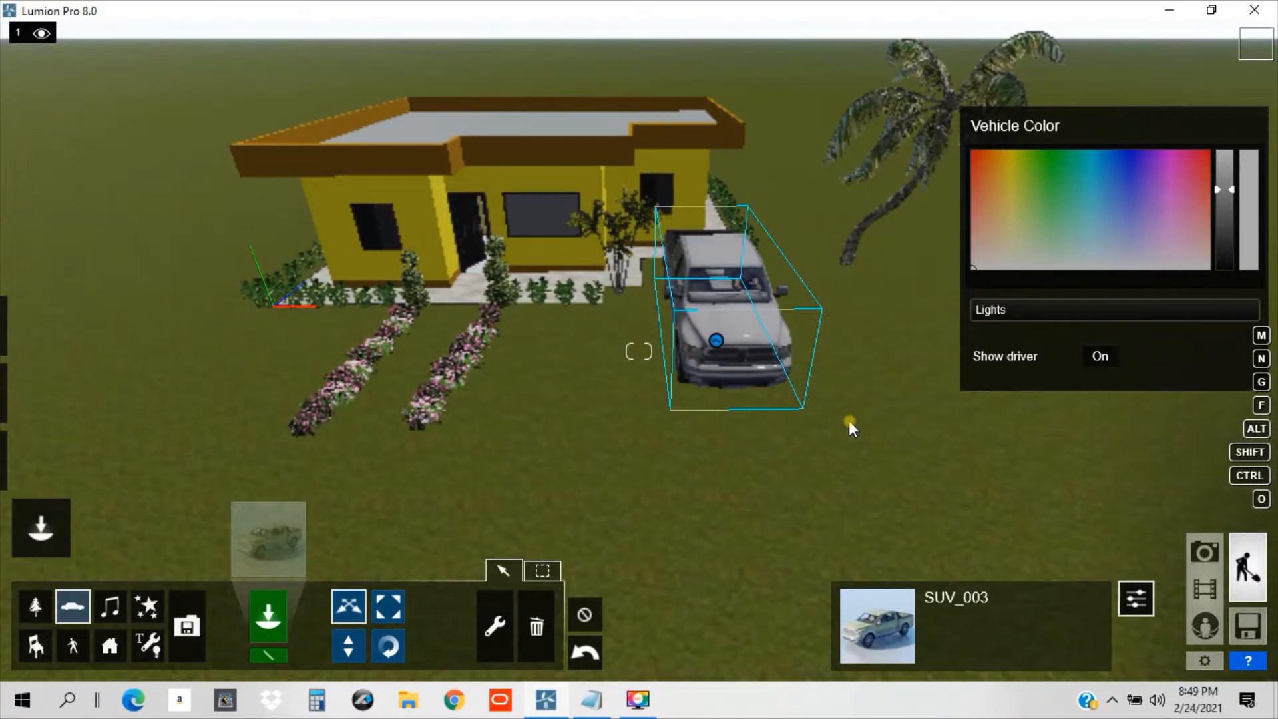
pyautogui.moveTo(743, 336)
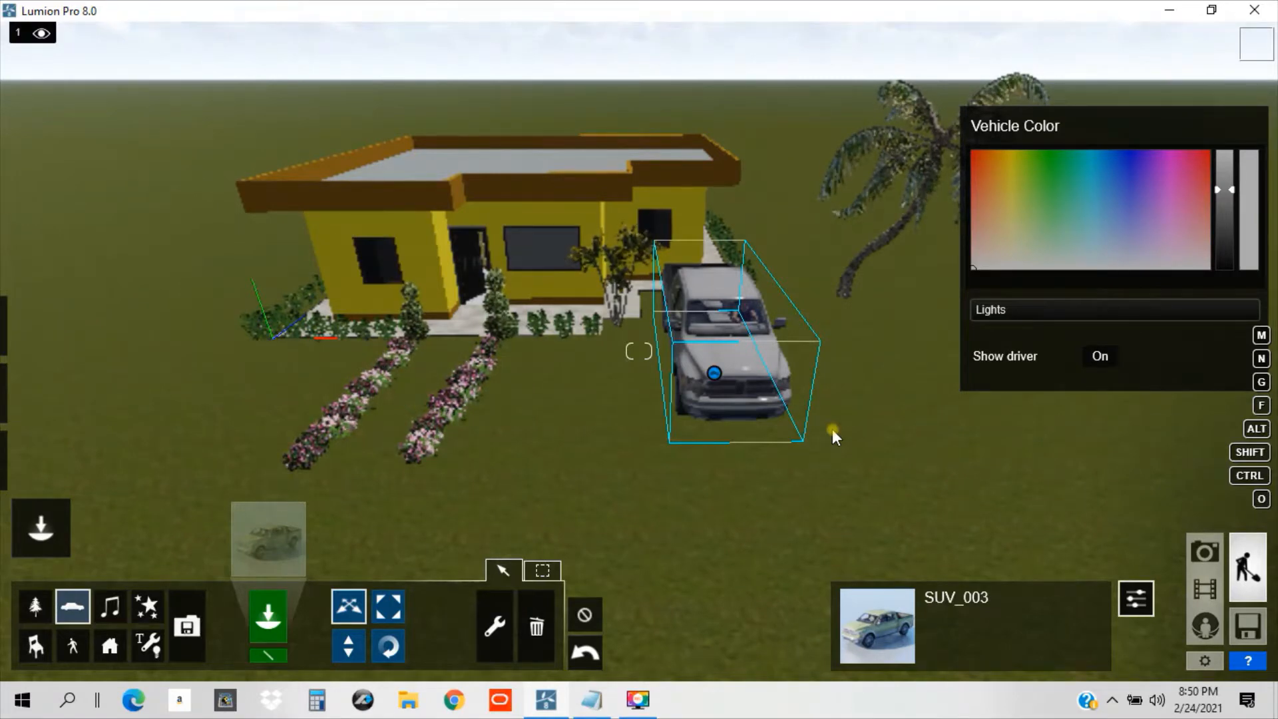
pyautogui.moveTo(71, 645)
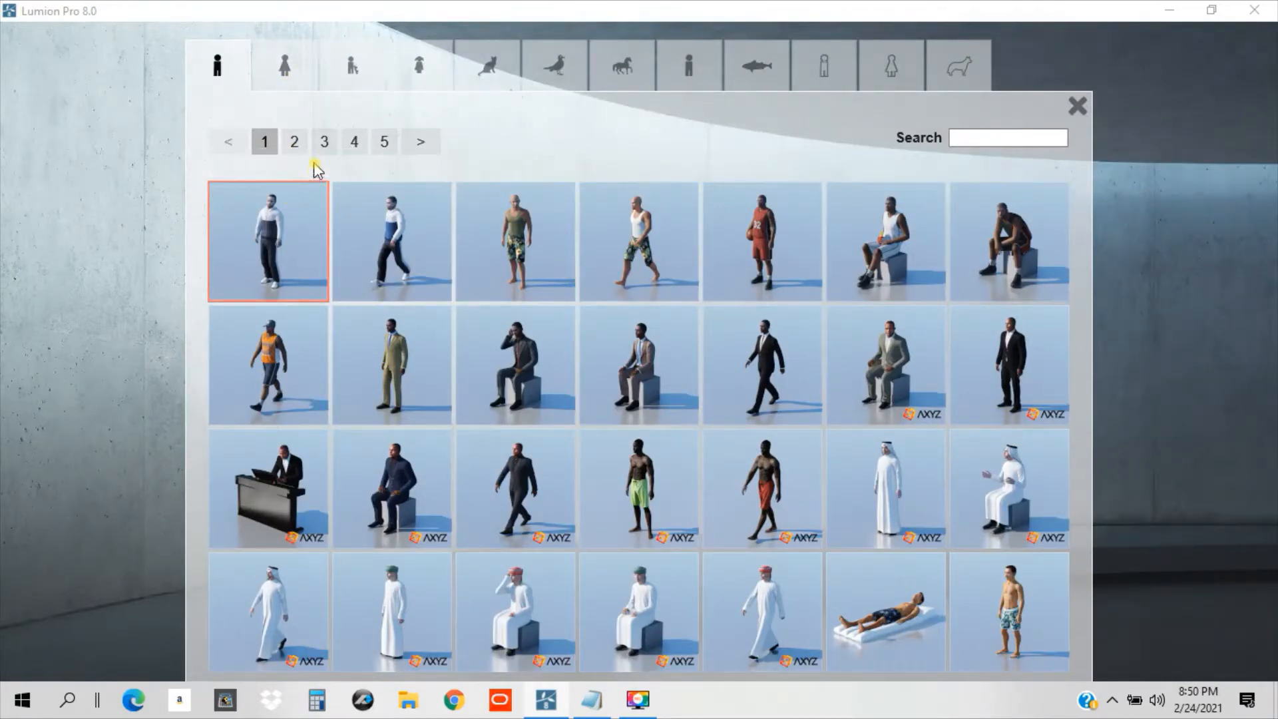
pyautogui.moveTo(293, 257)
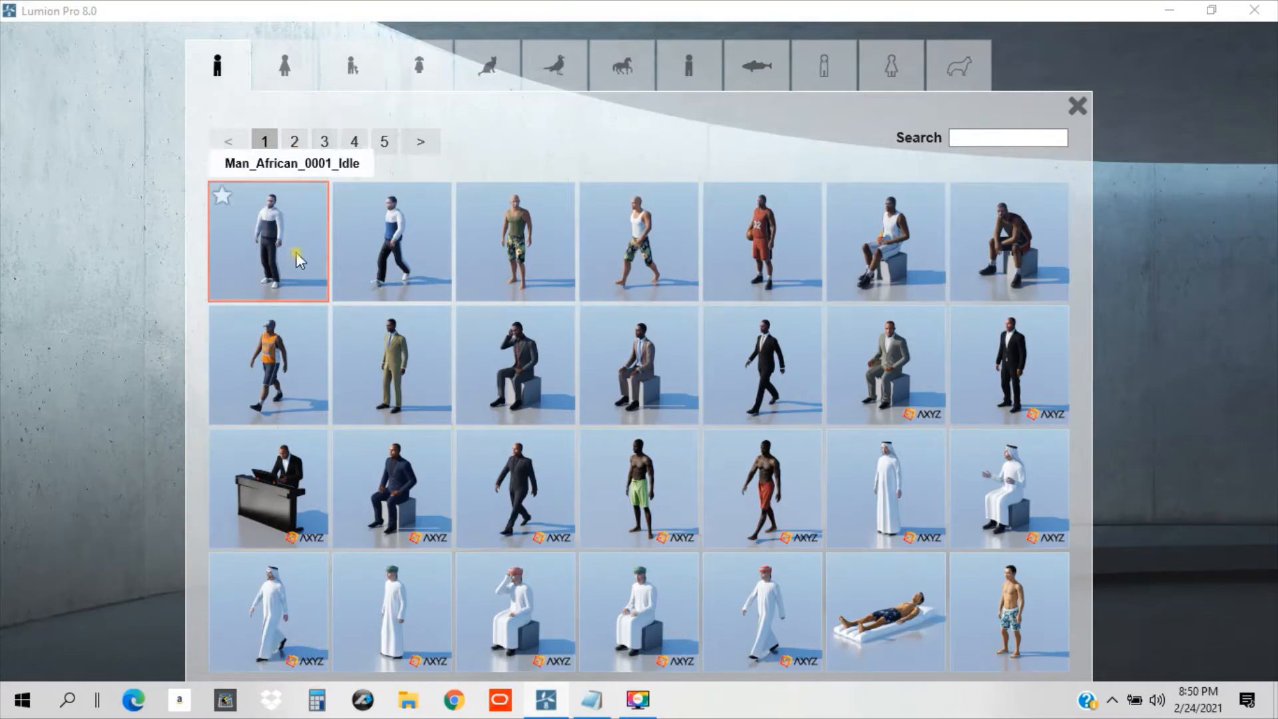
pyautogui.moveTo(391, 260)
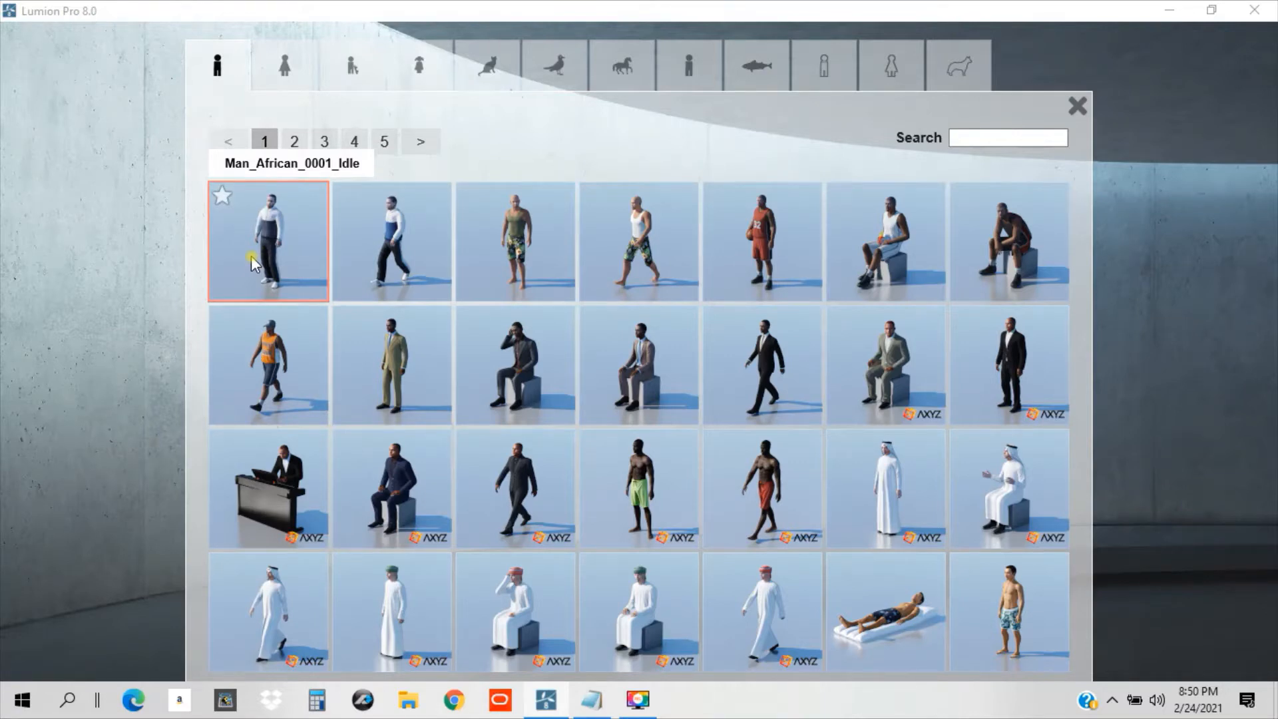
pyautogui.moveTo(407, 273)
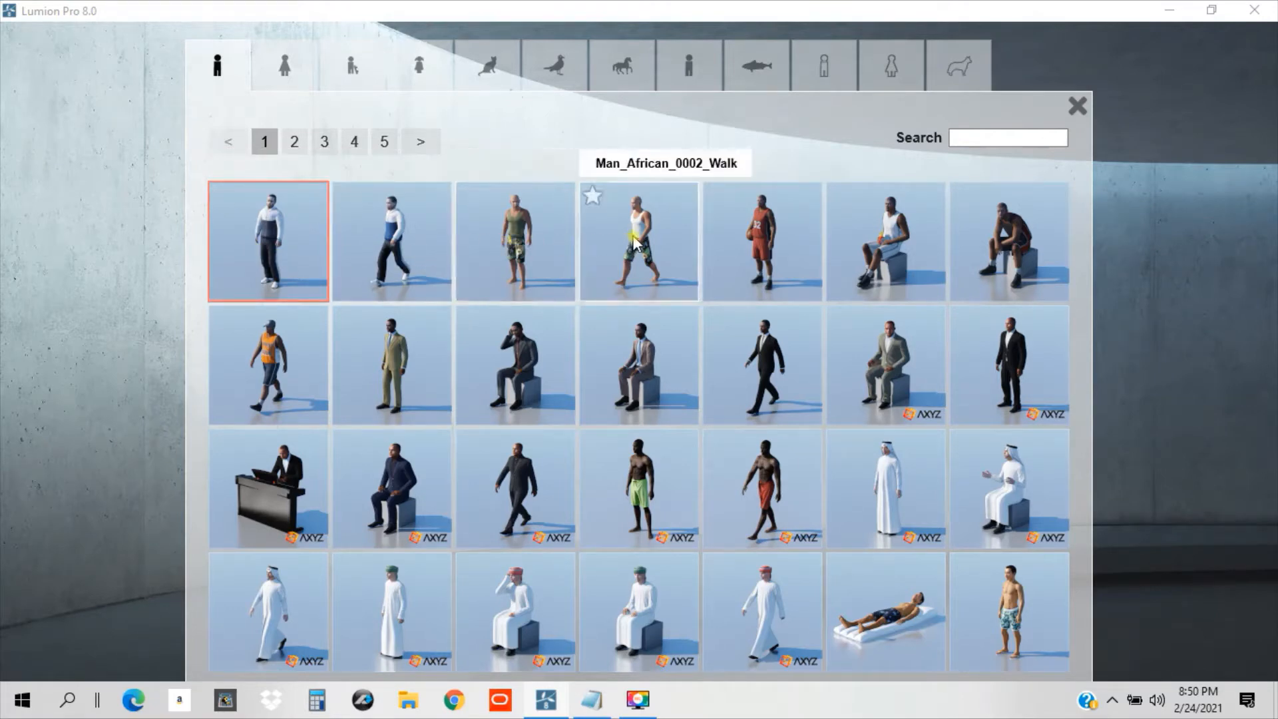
pyautogui.moveTo(1009, 253)
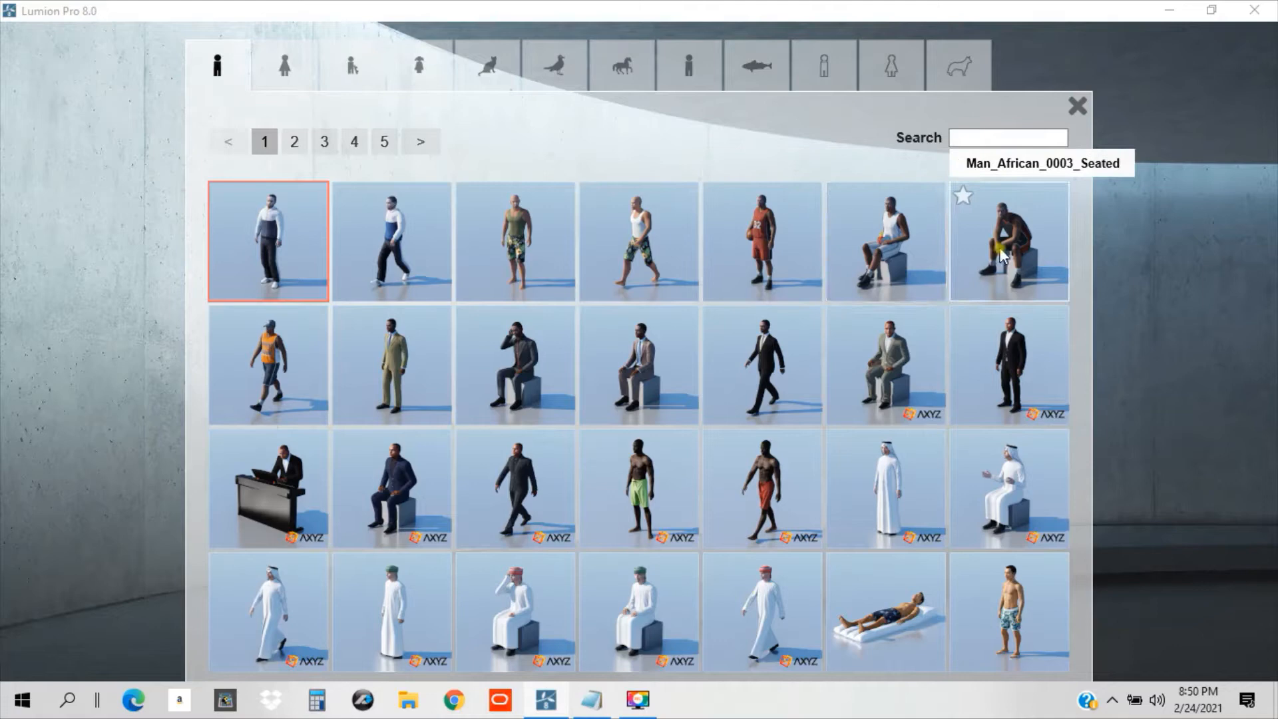
pyautogui.moveTo(399, 364)
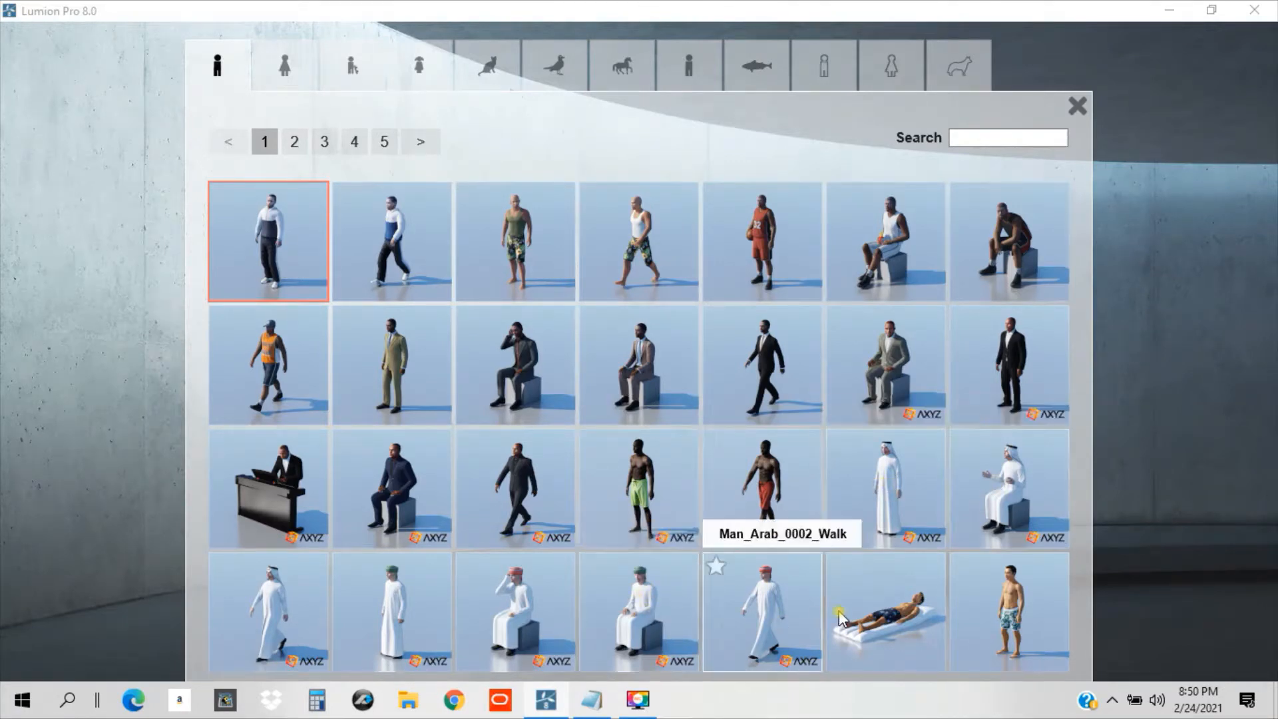
pyautogui.moveTo(941, 617)
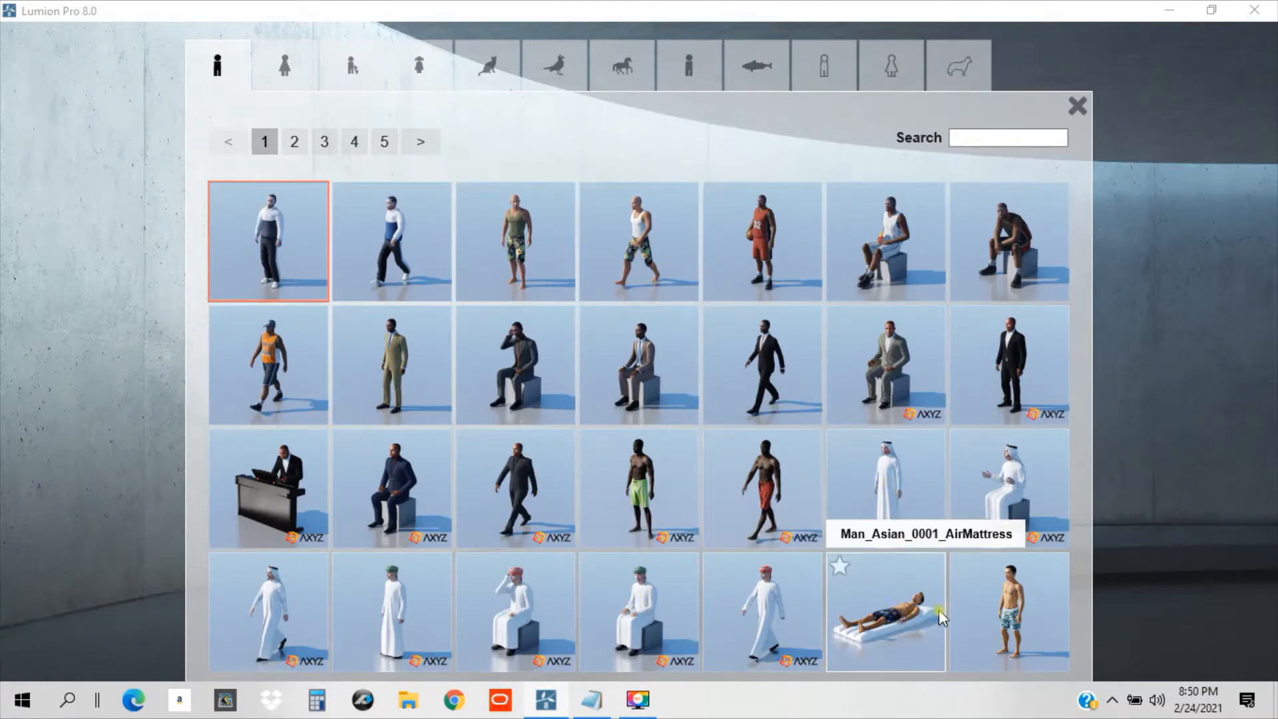
# Show page 2 of the men models in the People library.
pyautogui.click(294, 141)
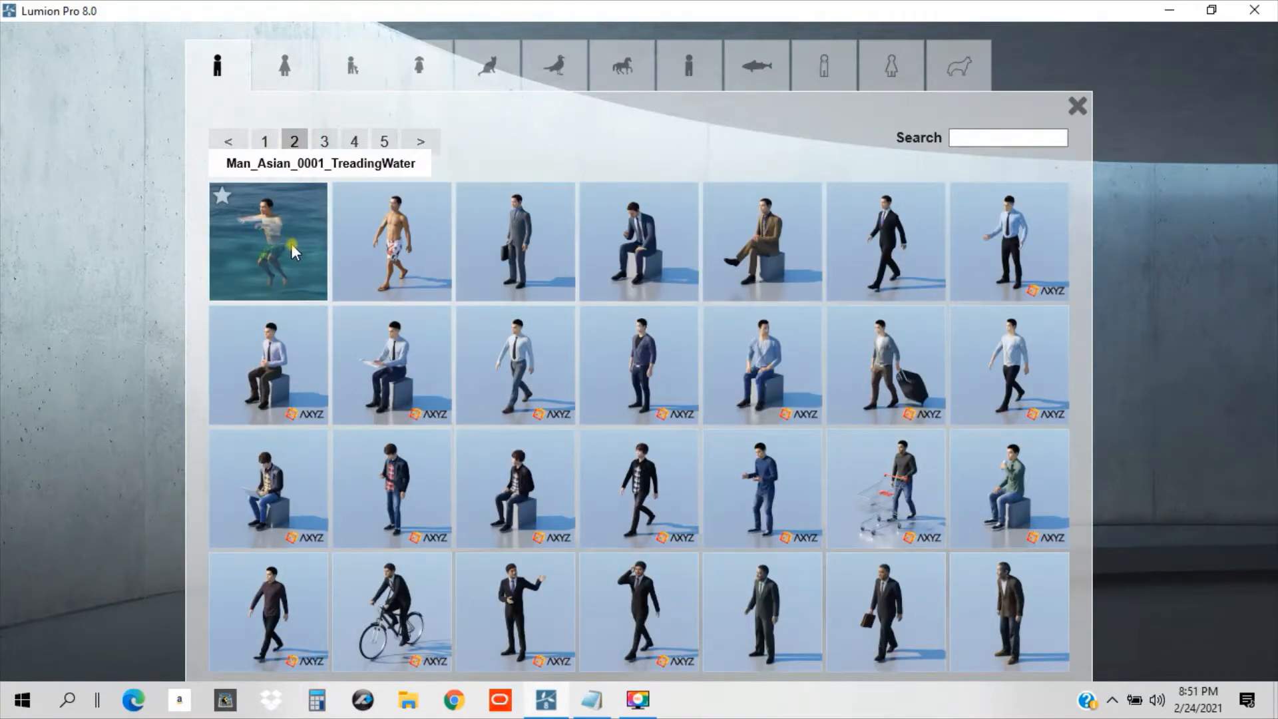
pyautogui.moveTo(391, 253)
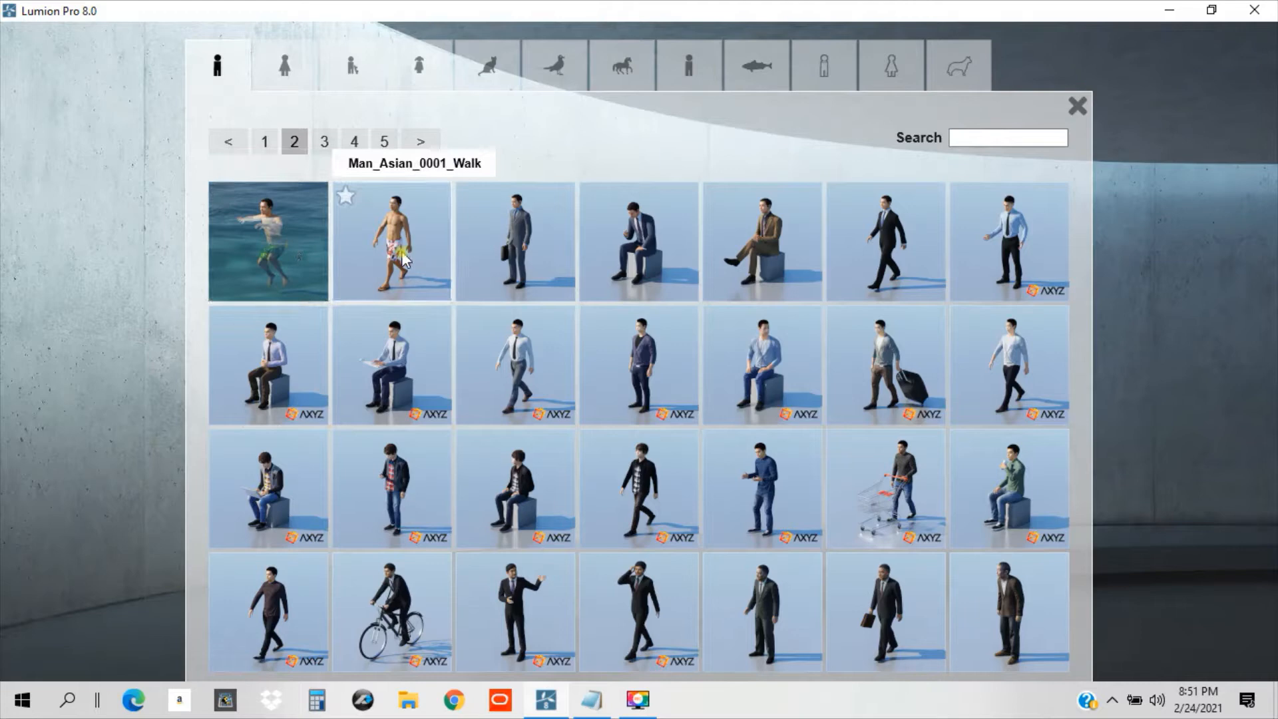
pyautogui.moveTo(748, 269)
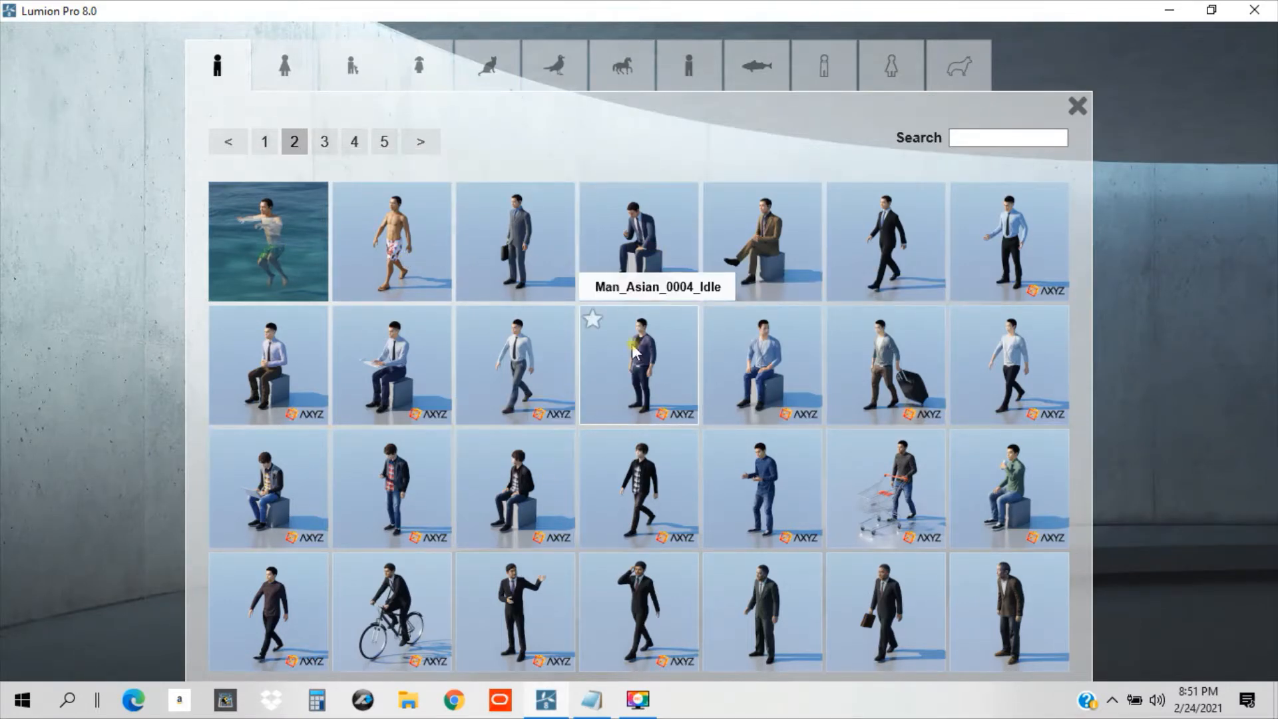
pyautogui.moveTo(797, 624)
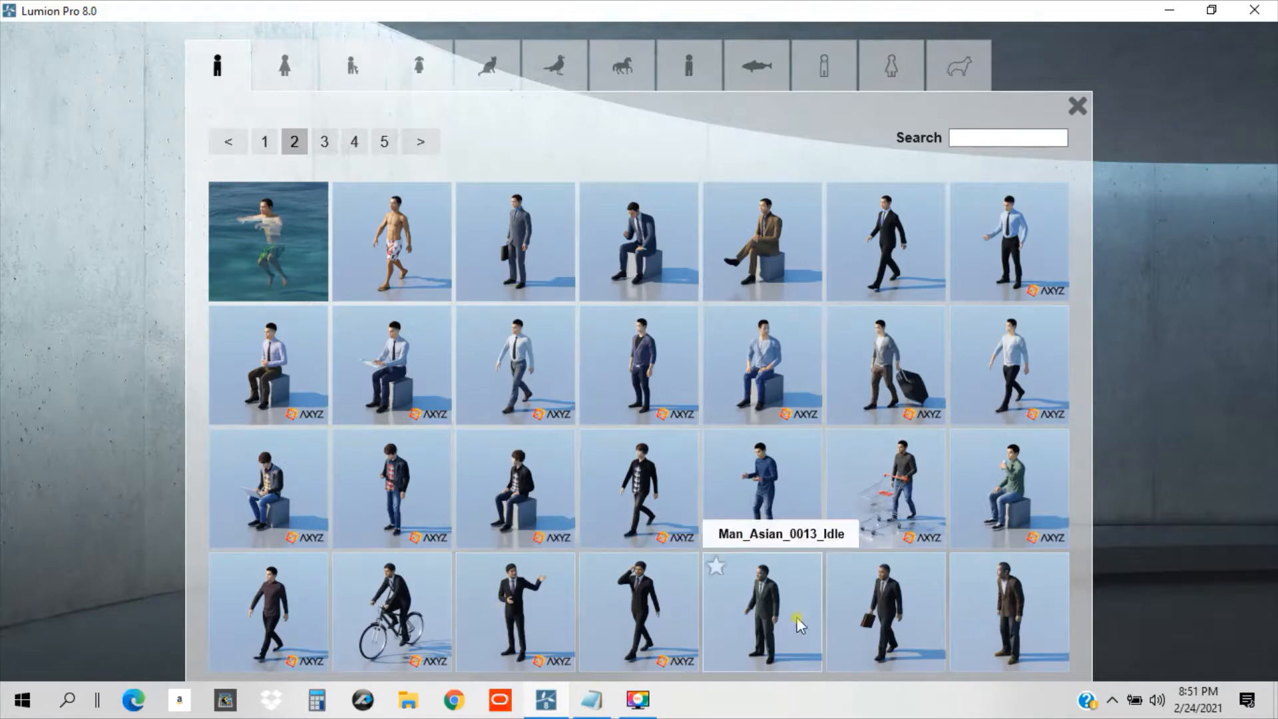
# Page through the men models on pages 3, 4 and 5.
pyautogui.click(323, 141)
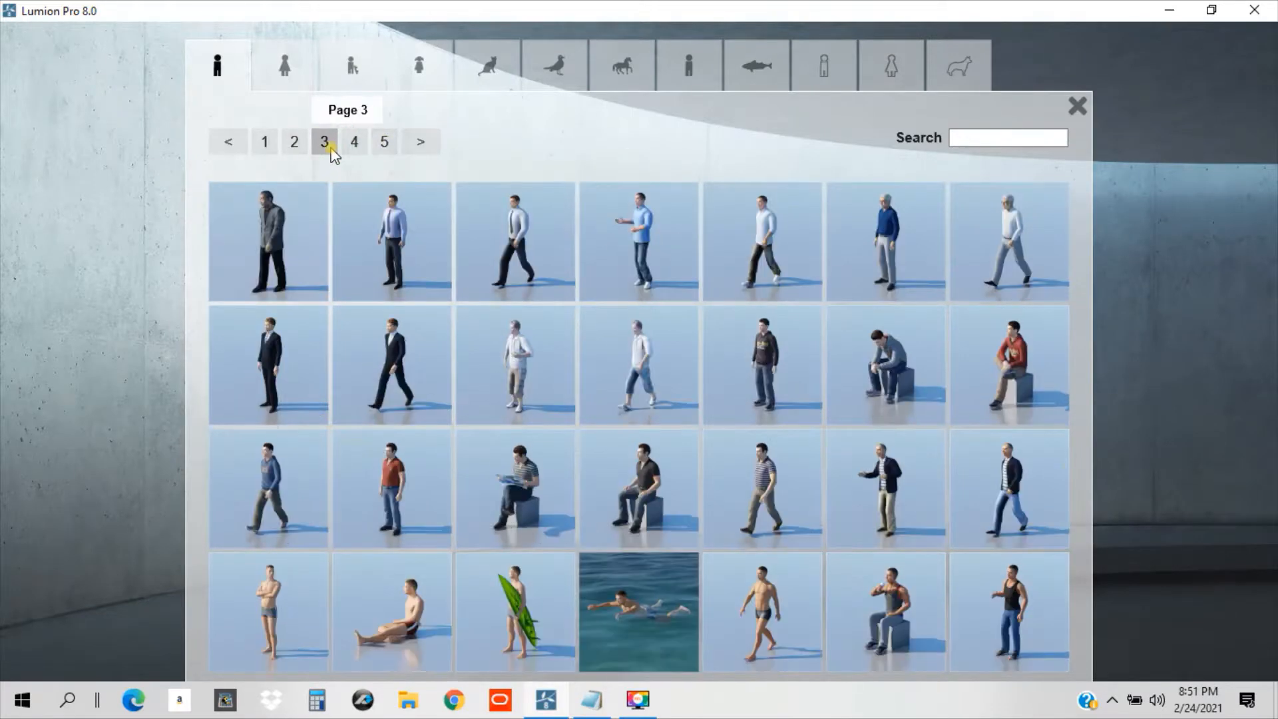
pyautogui.click(383, 141)
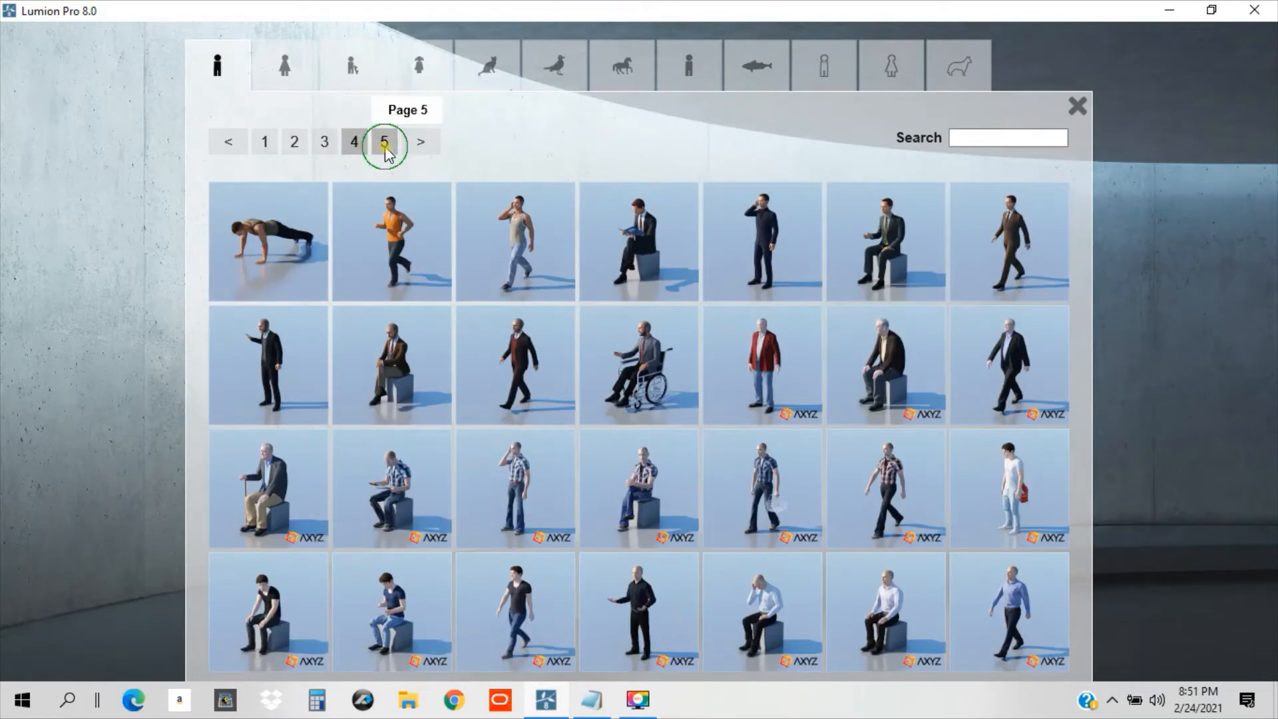
pyautogui.click(354, 141)
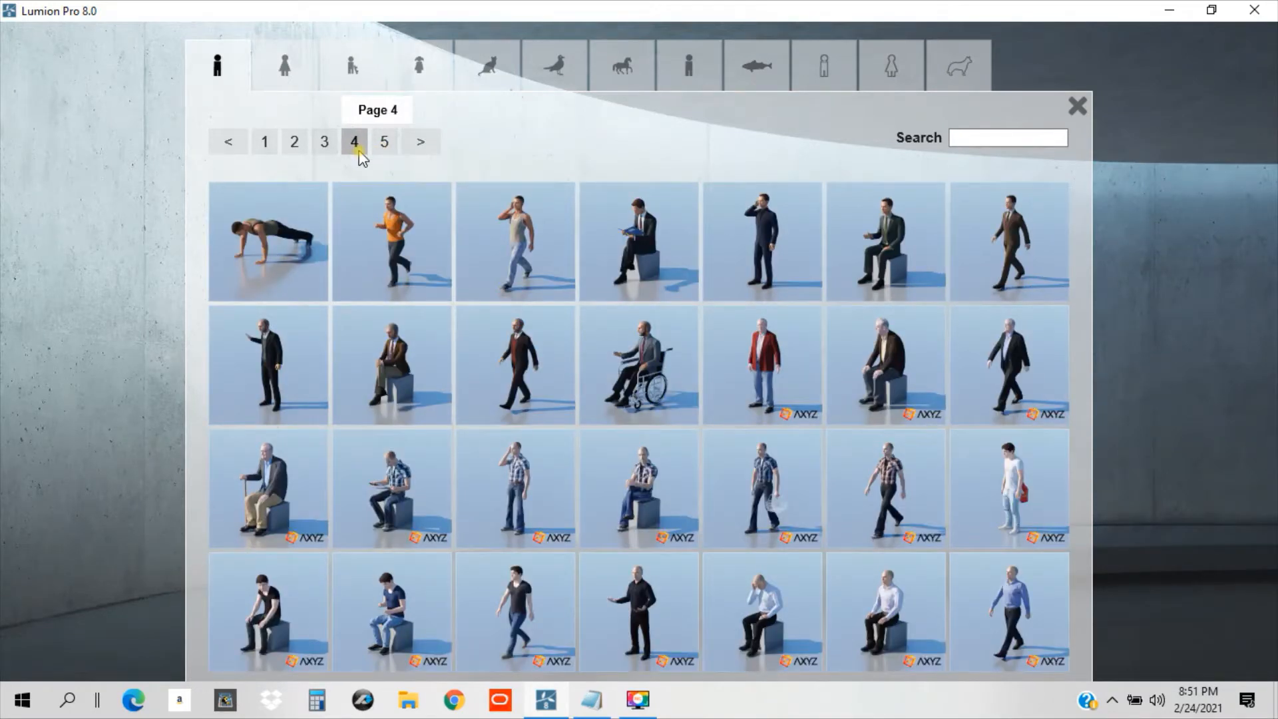
pyautogui.click(383, 141)
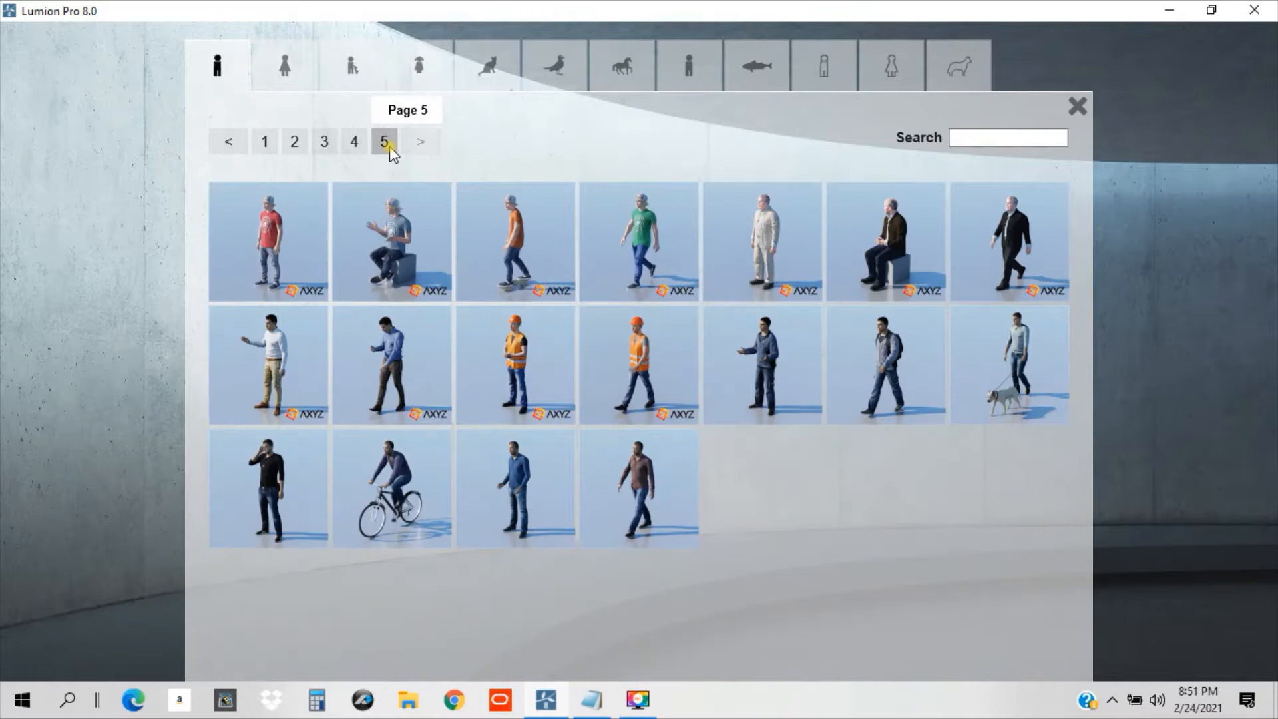
pyautogui.moveTo(1008, 265)
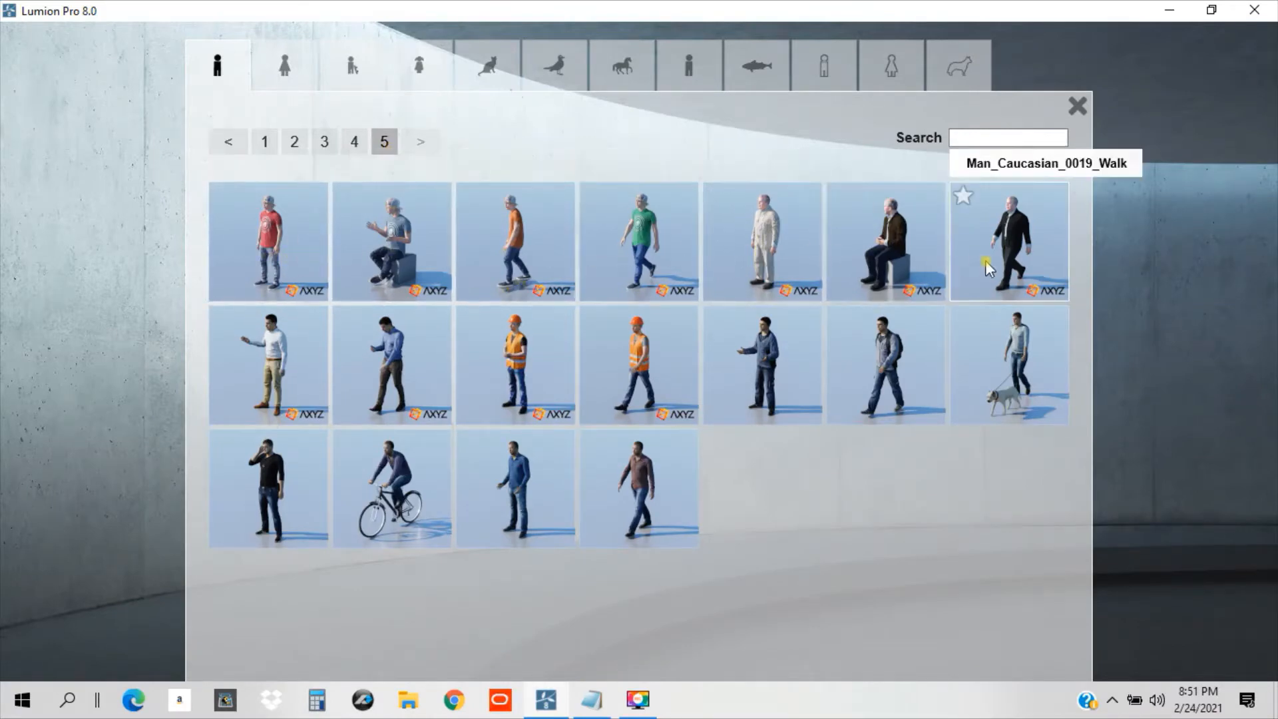
pyautogui.moveTo(538, 367)
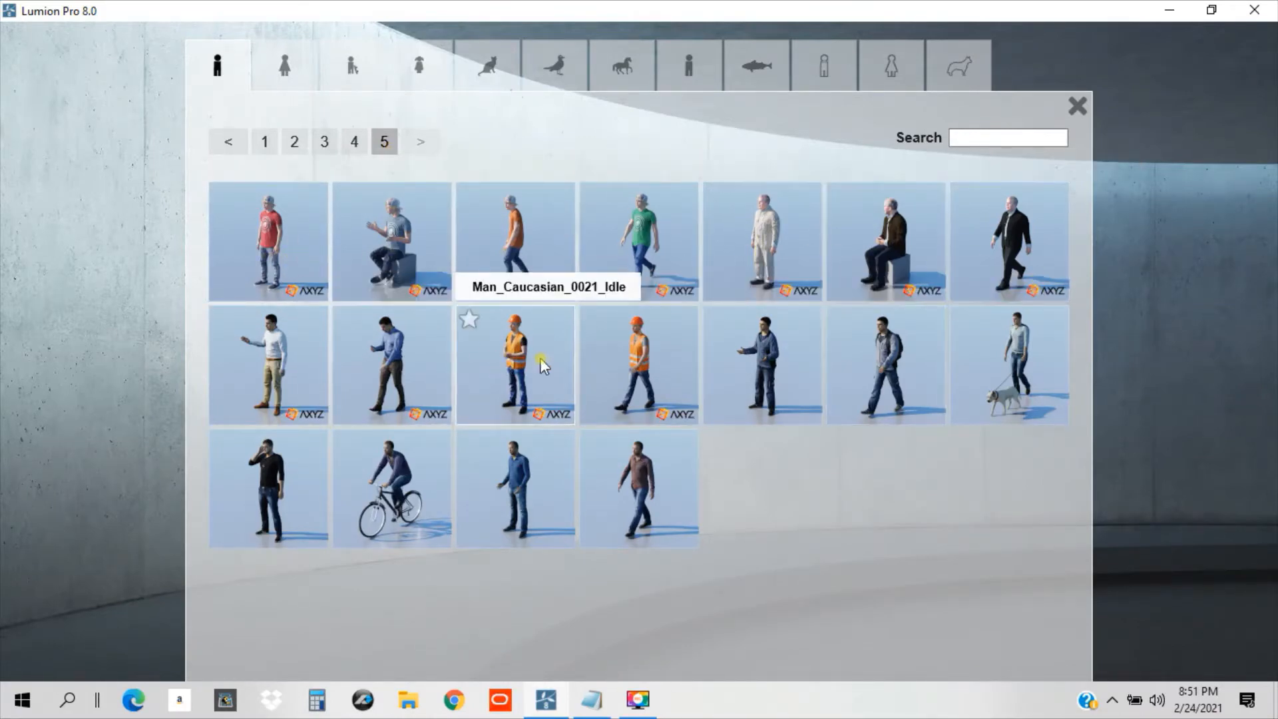
pyautogui.moveTo(407, 525)
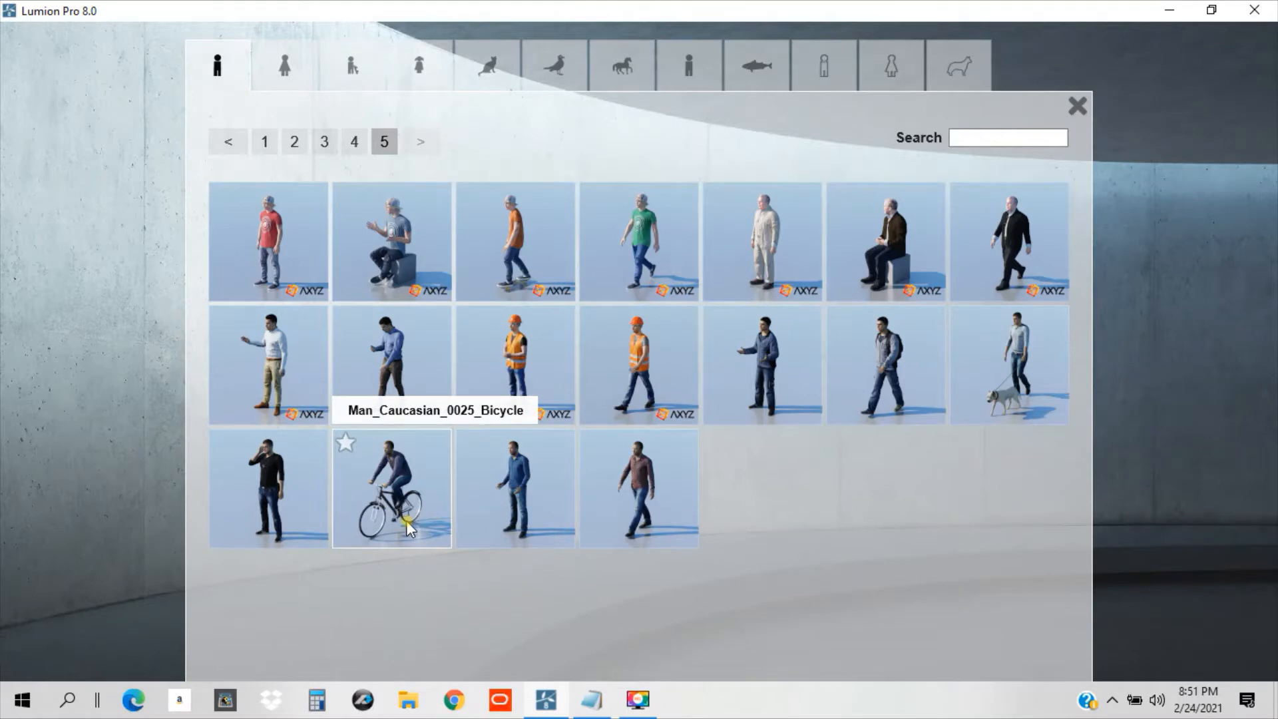
pyautogui.moveTo(1020, 375)
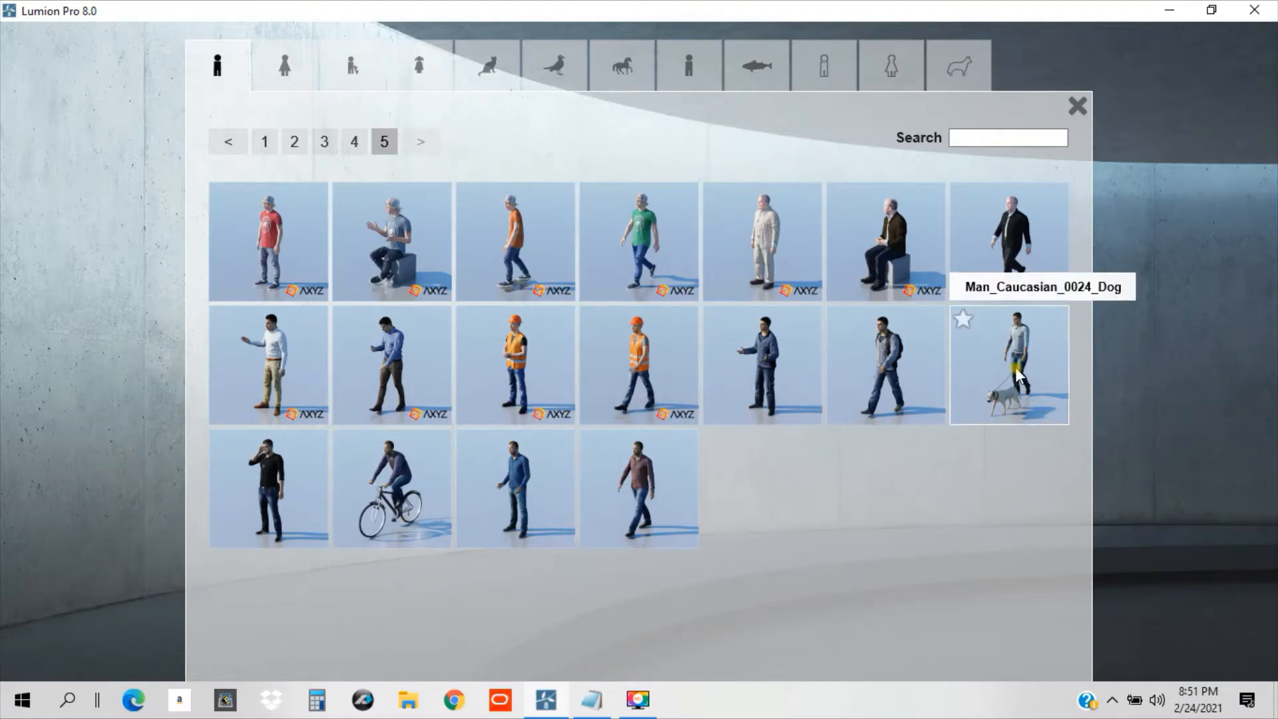
pyautogui.moveTo(1034, 389)
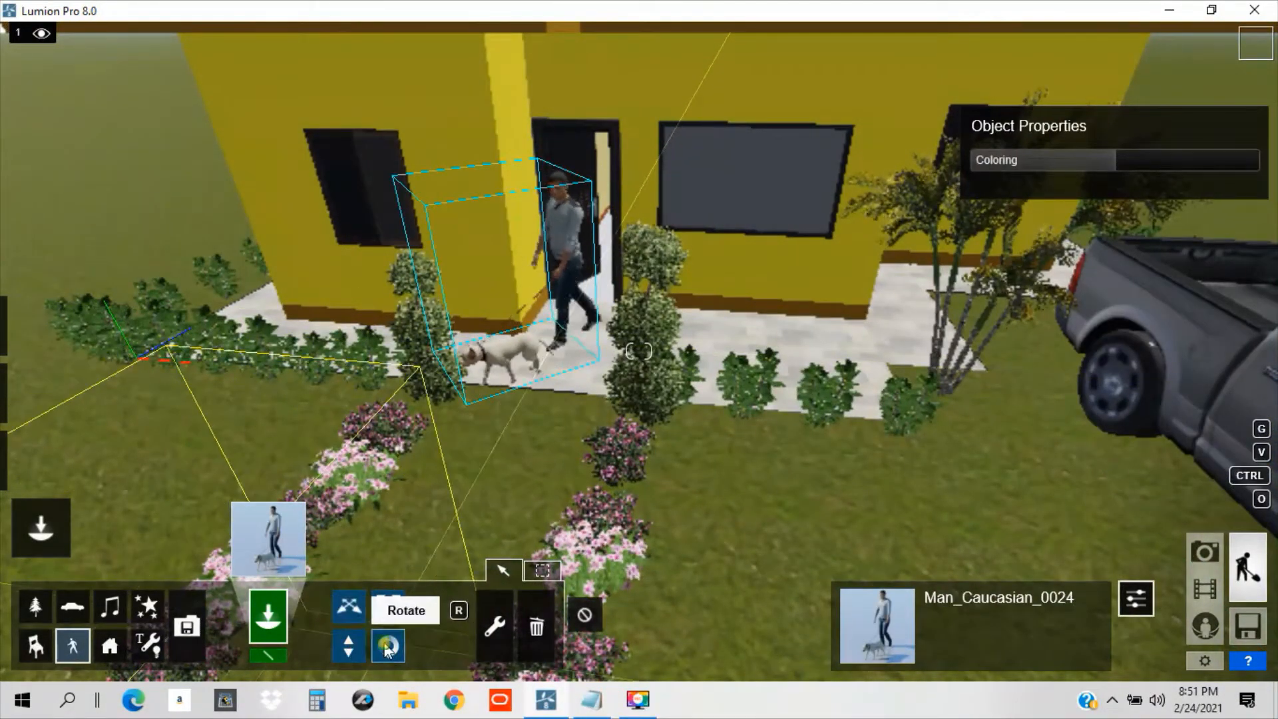
# Rotate Man_Caucasian_0024, walking a dog at the front door, to face outward.
pyautogui.click(388, 646)
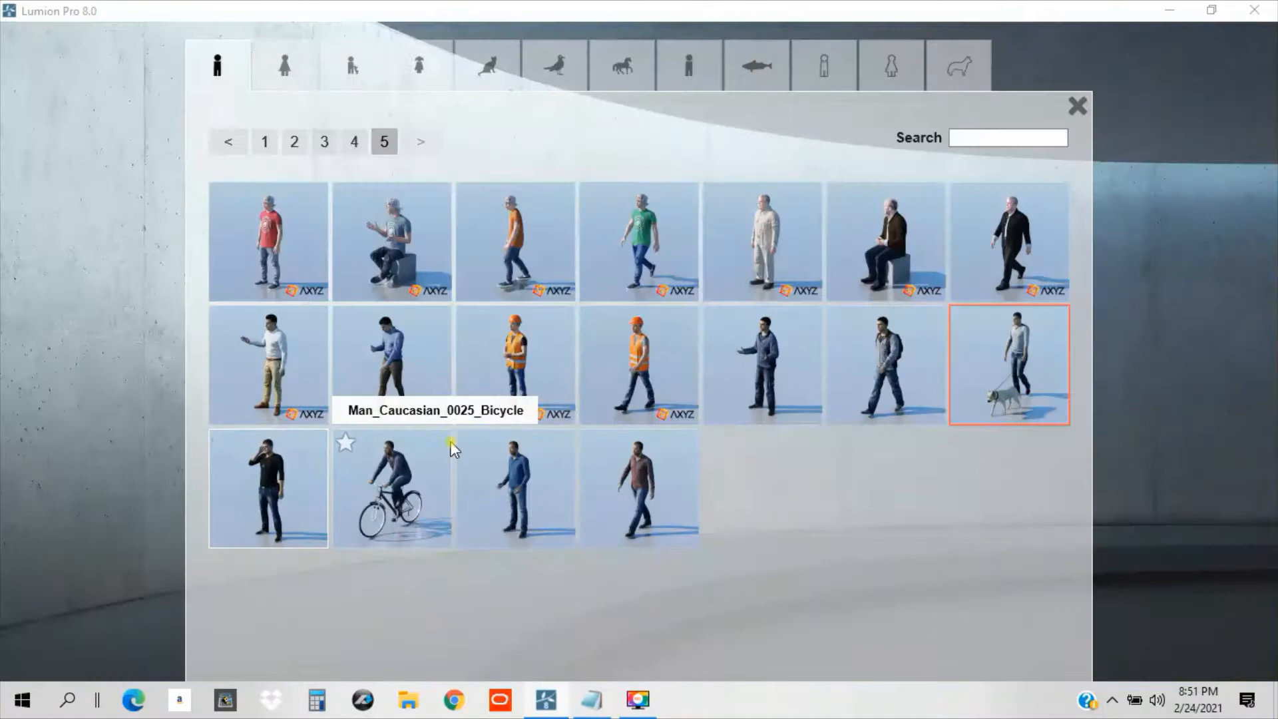
pyautogui.moveTo(446, 142)
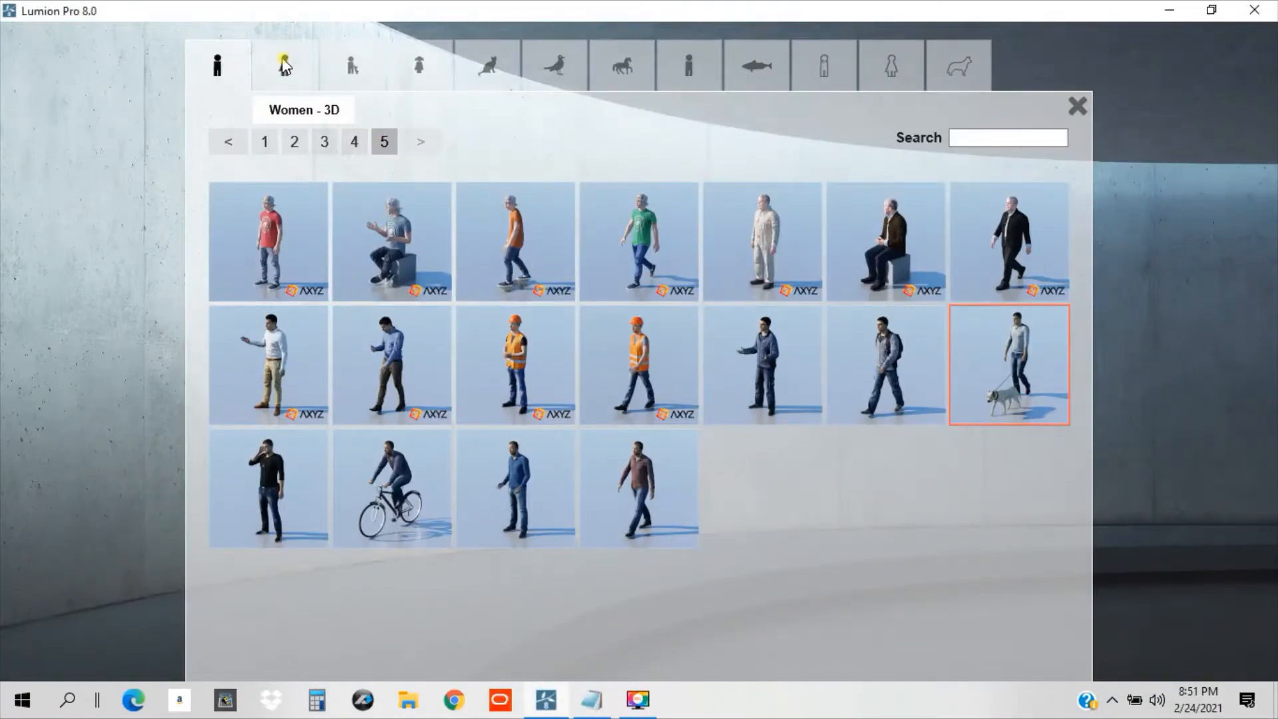
# Switch to the Women - 3D models and browse to page 3.
pyautogui.click(284, 65)
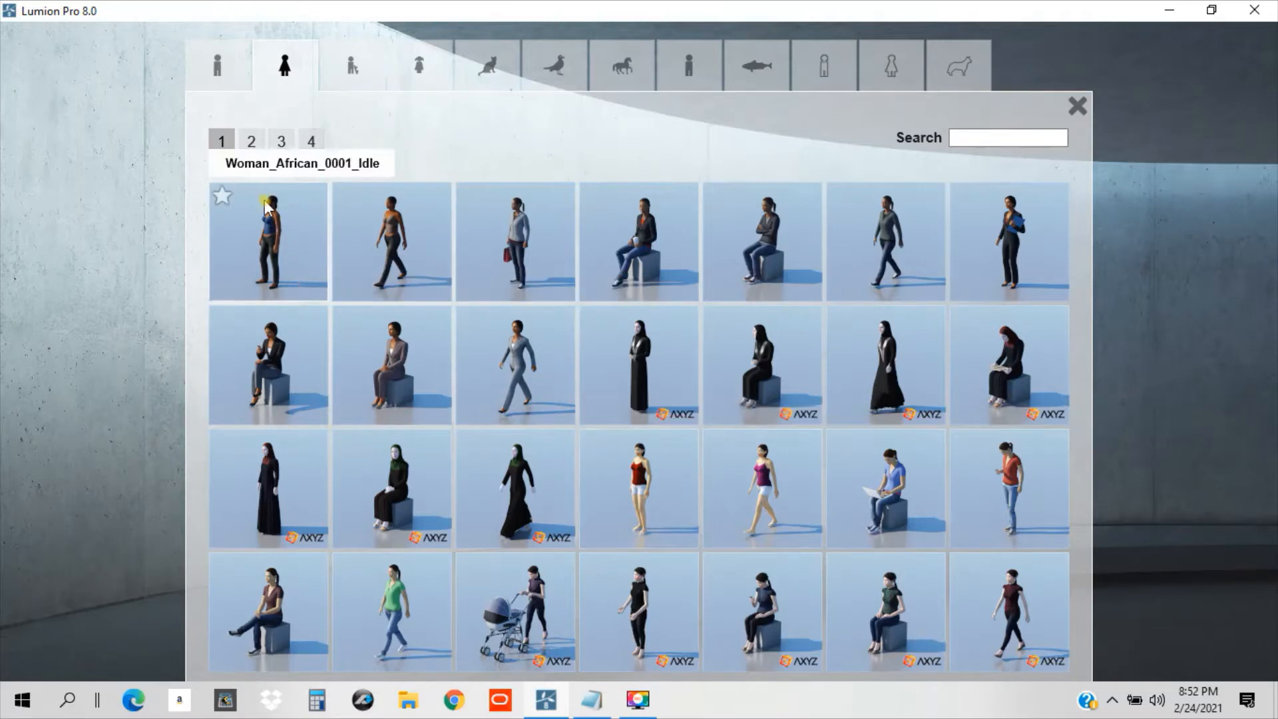
pyautogui.click(251, 141)
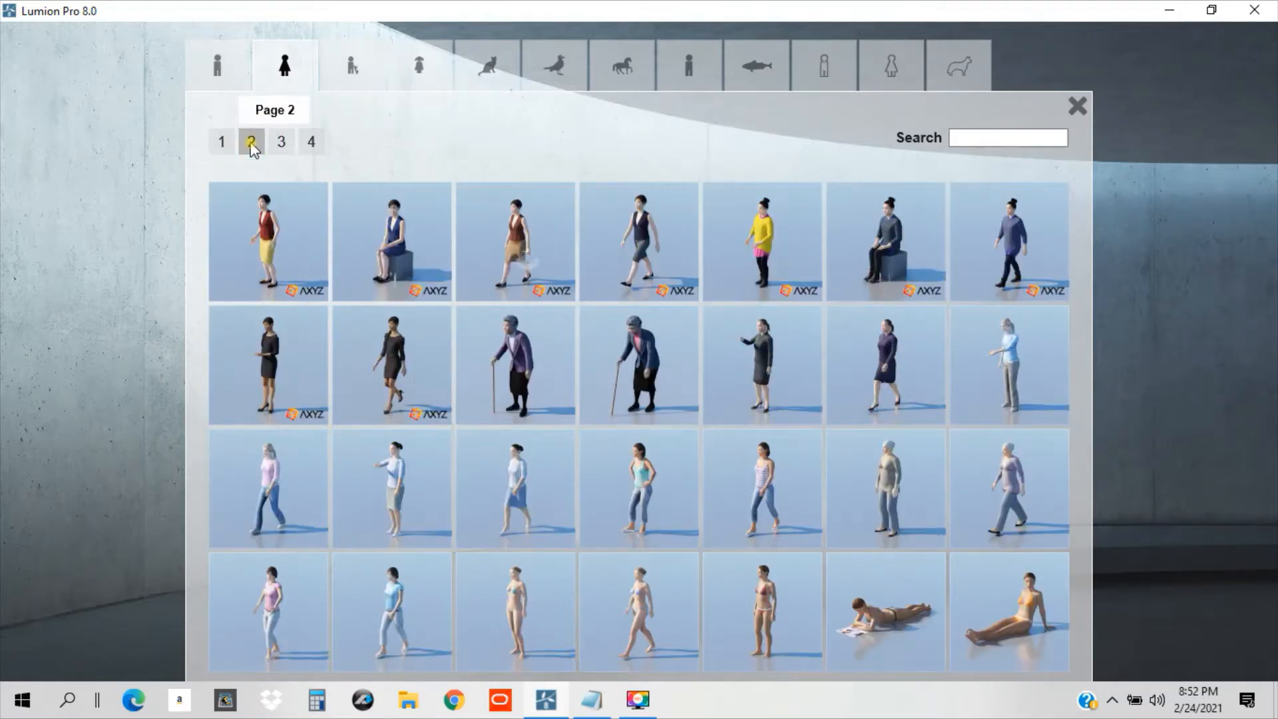
pyautogui.click(281, 141)
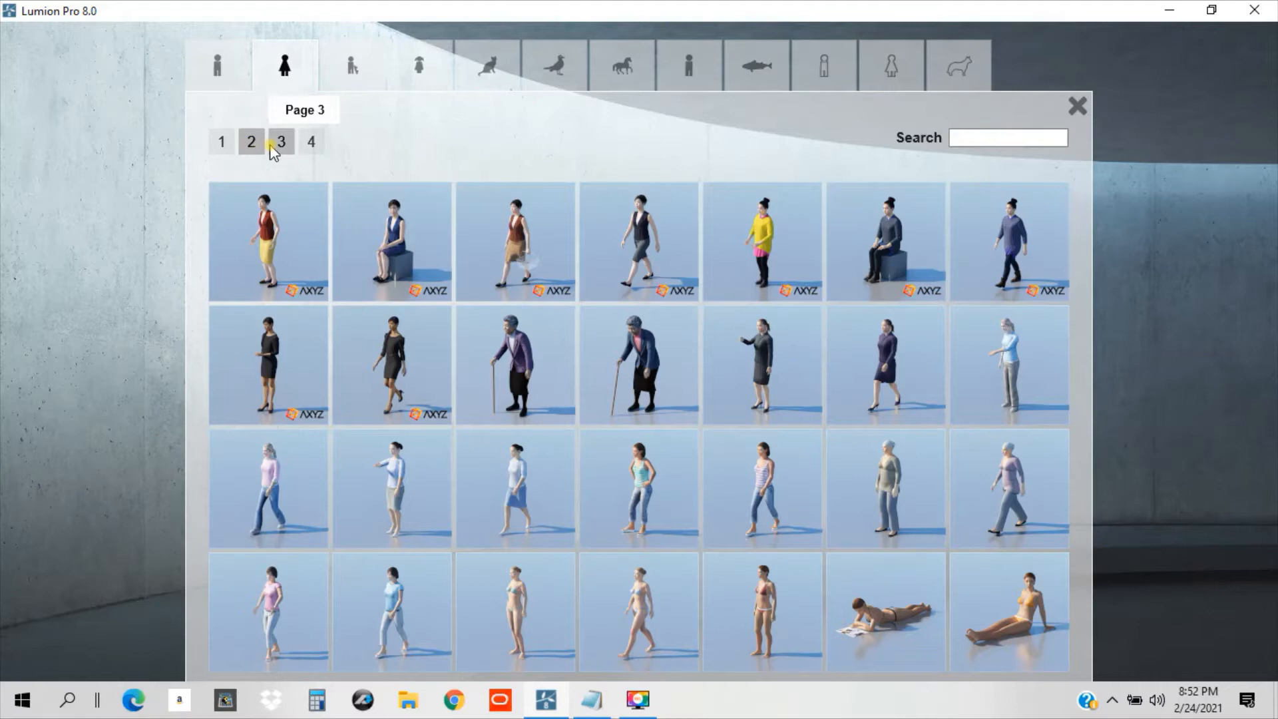
pyautogui.click(281, 142)
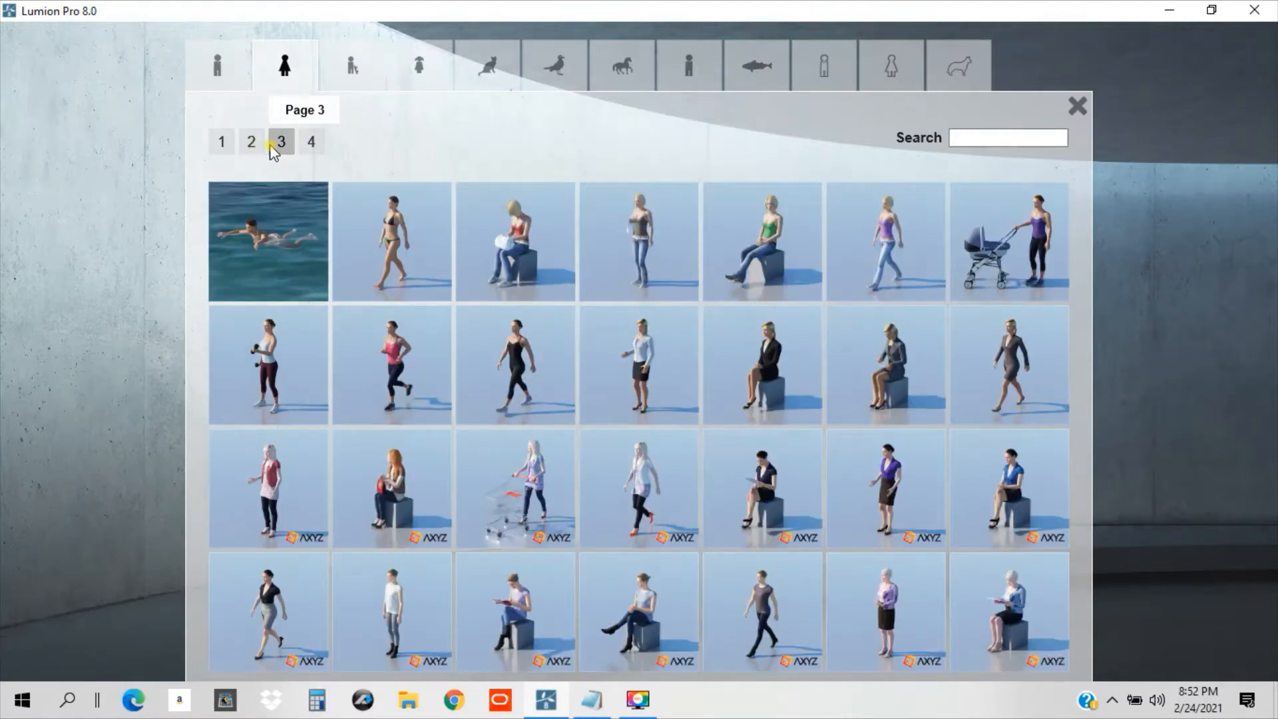
pyautogui.moveTo(656, 289)
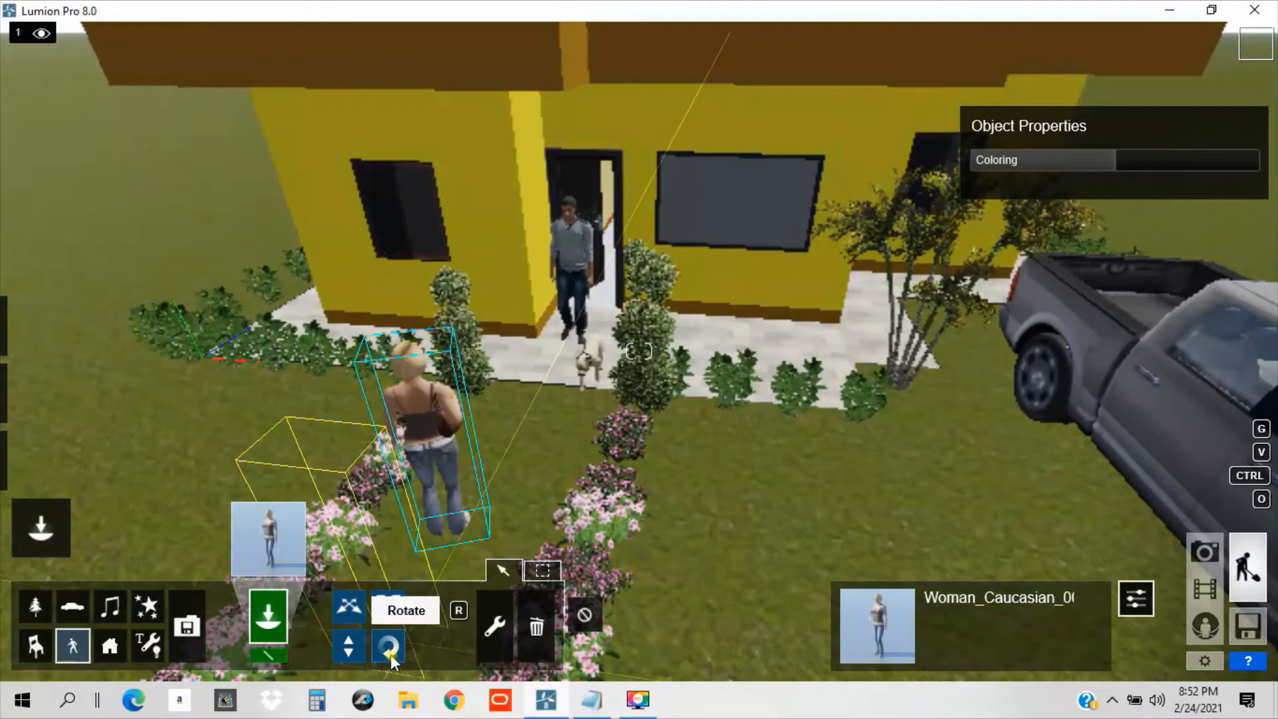
# Rotate the blonde Woman_Caucasian figure placed on the front lawn.
pyautogui.click(388, 645)
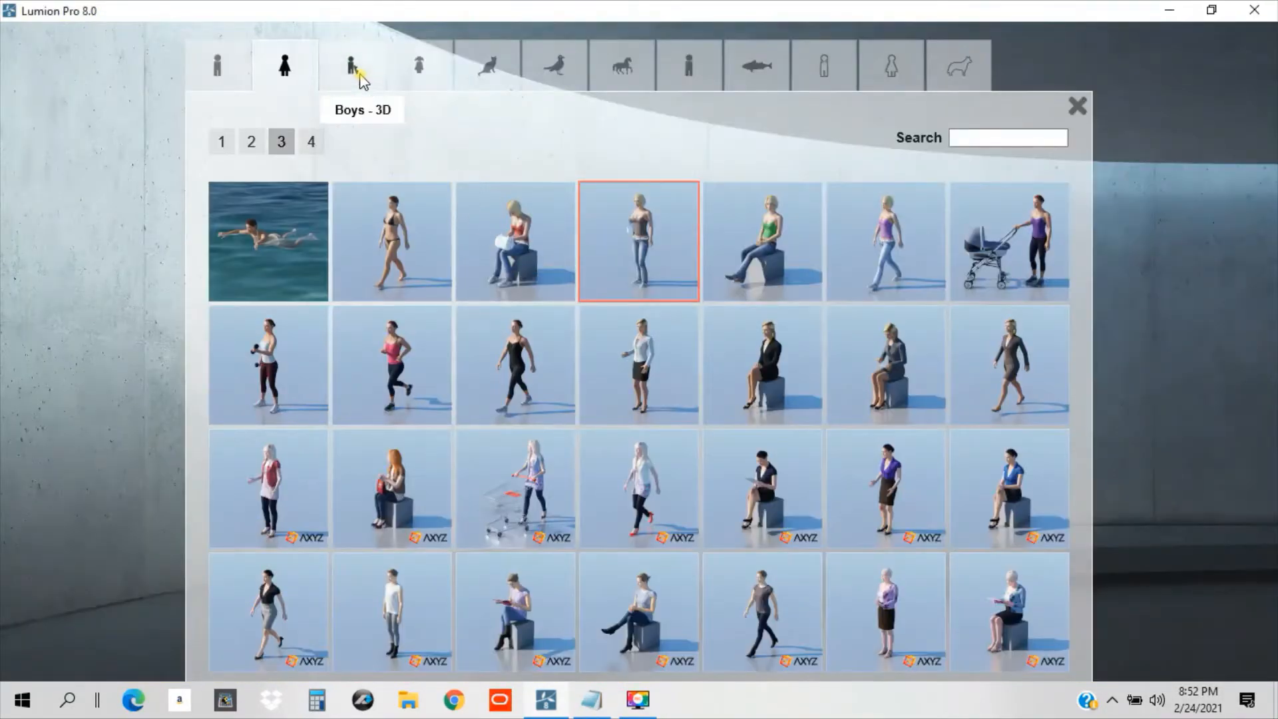
# Place Boy_Caucasian_003_Idle on the path, with a girl beside him.
pyautogui.click(351, 65)
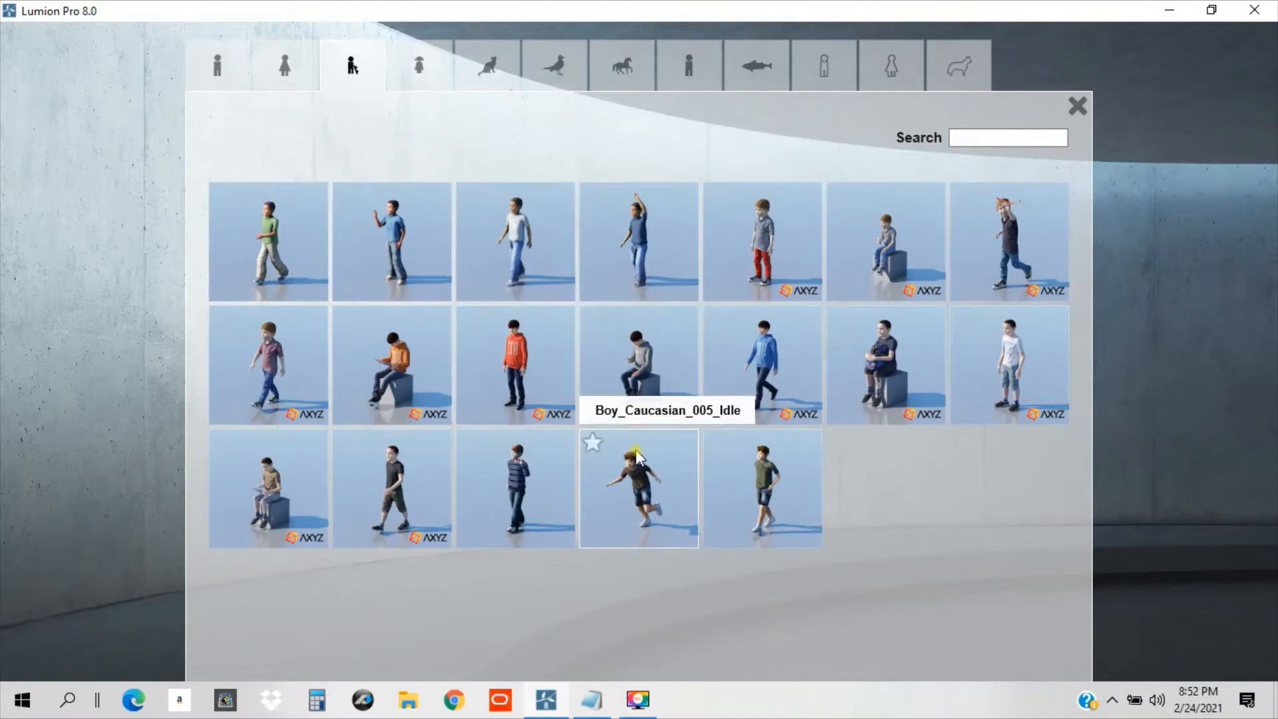
pyautogui.moveTo(1030, 377)
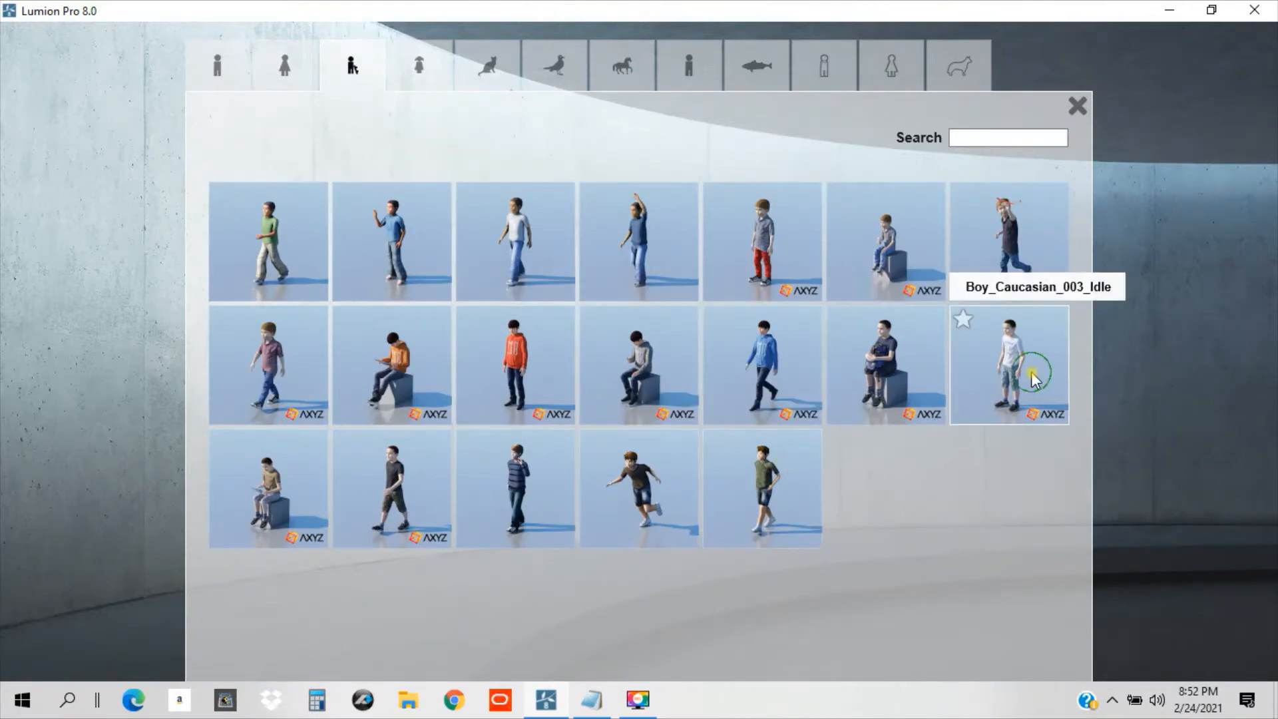
pyautogui.click(1008, 364)
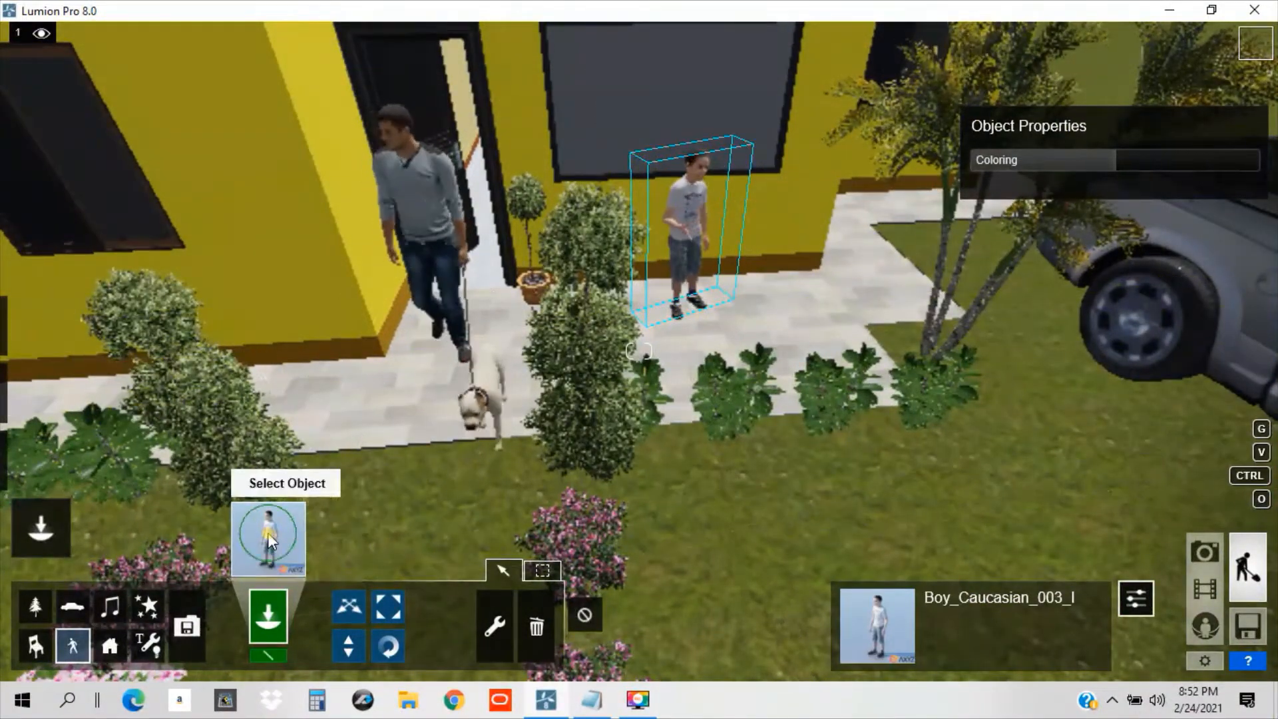
pyautogui.click(418, 65)
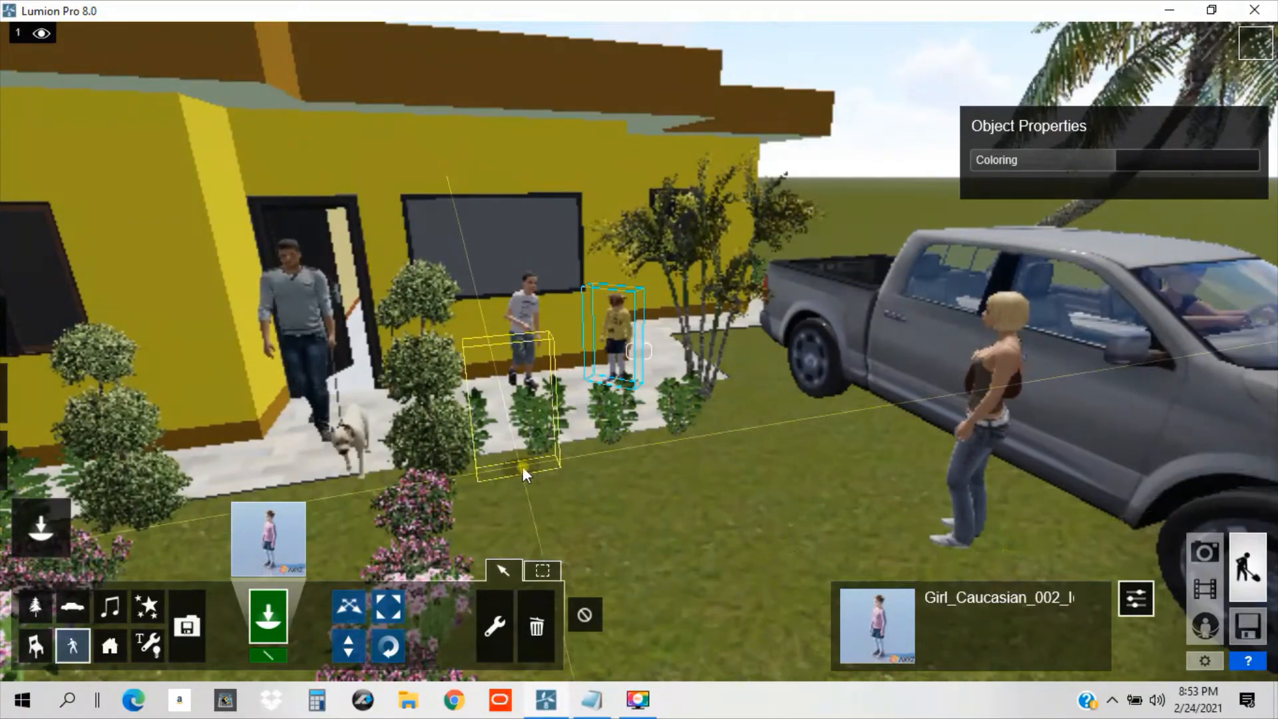
pyautogui.click(66, 32)
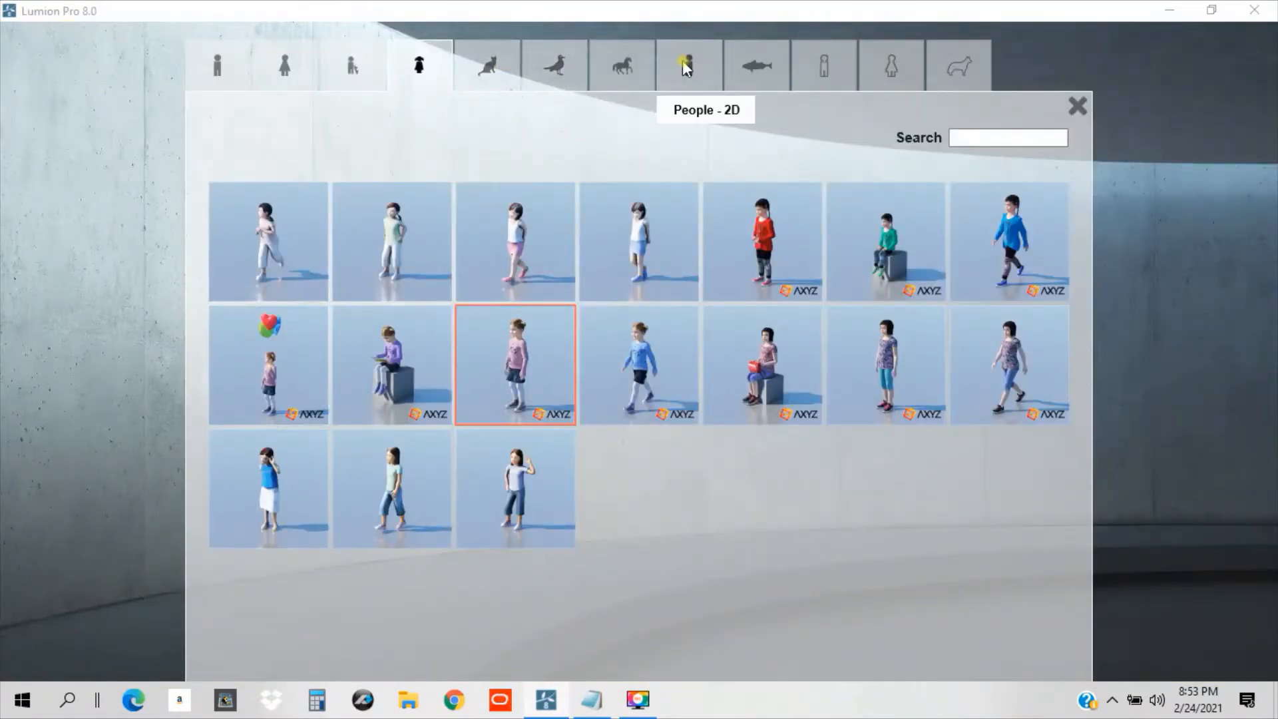
# Scatter four Pigeon_002_Idle birds on the front lawn.
pyautogui.click(554, 66)
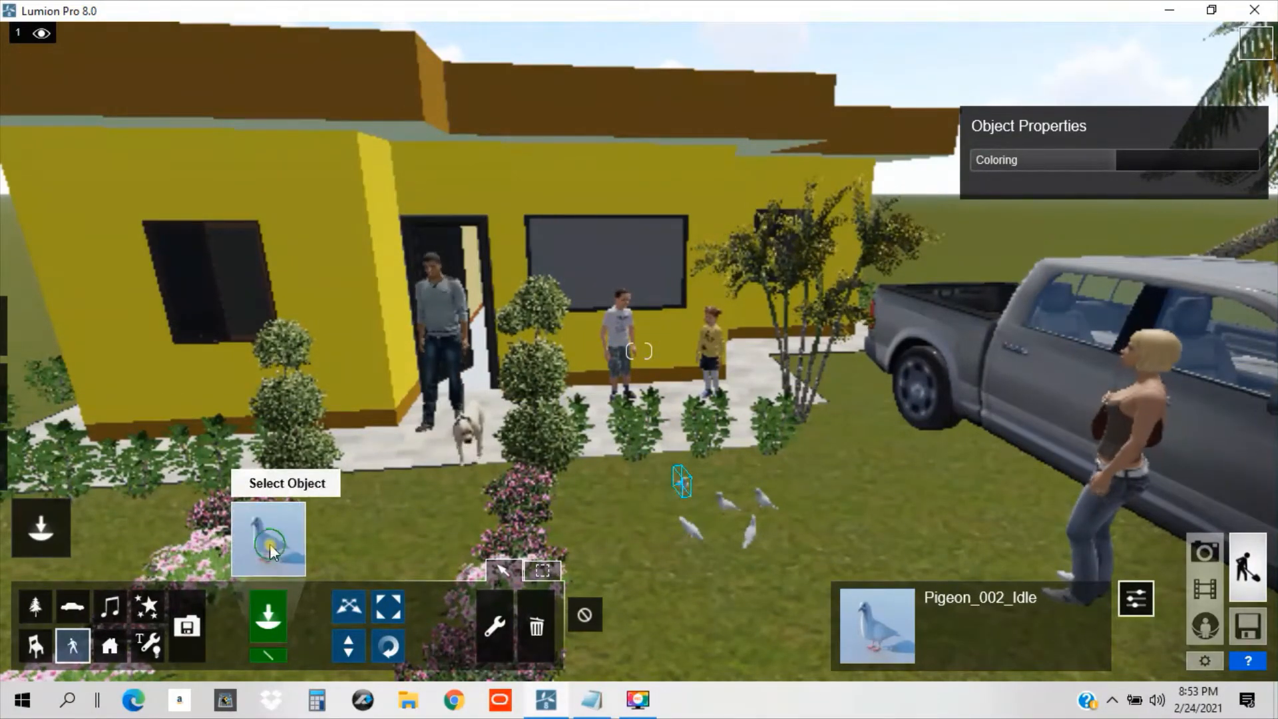
pyautogui.click(268, 540)
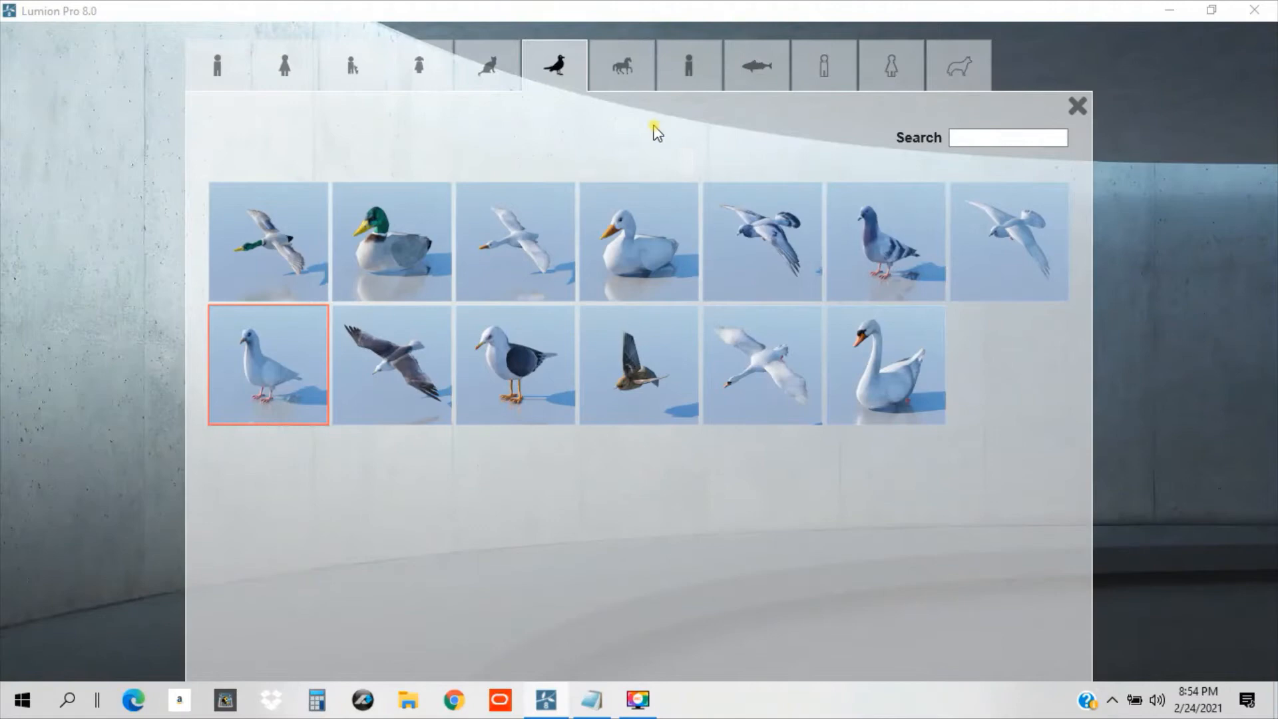
# Place white Horse_003_Idle and brown Horse_001_Idle in the field by the truck.
pyautogui.click(621, 65)
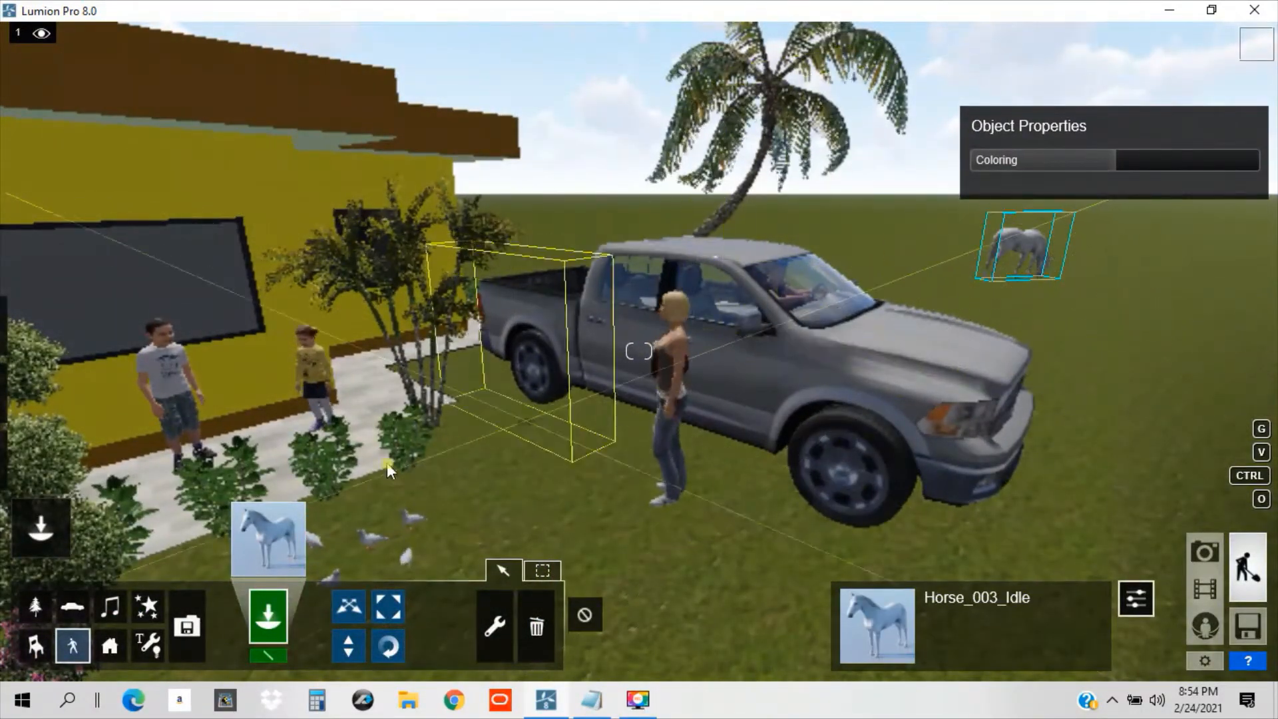
pyautogui.click(268, 538)
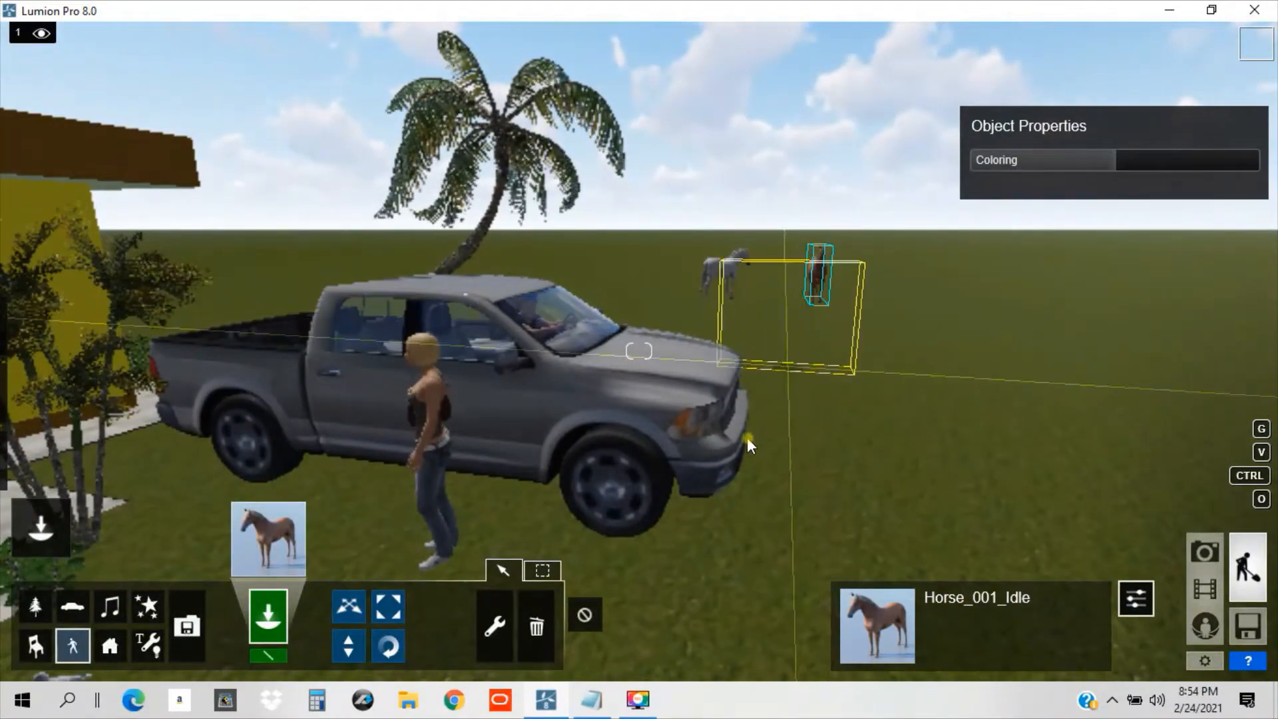
pyautogui.click(387, 646)
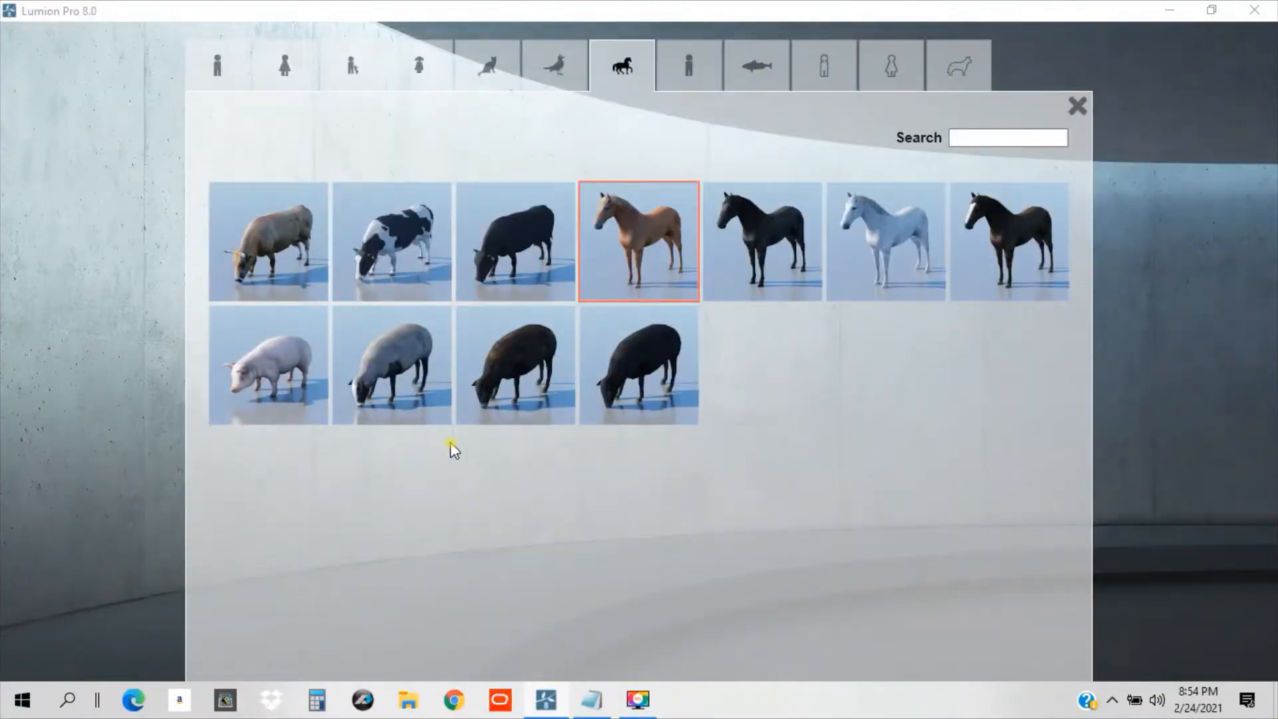
# Pick the grey Sheep_001_Idle model from the Animals tab.
pyautogui.click(638, 239)
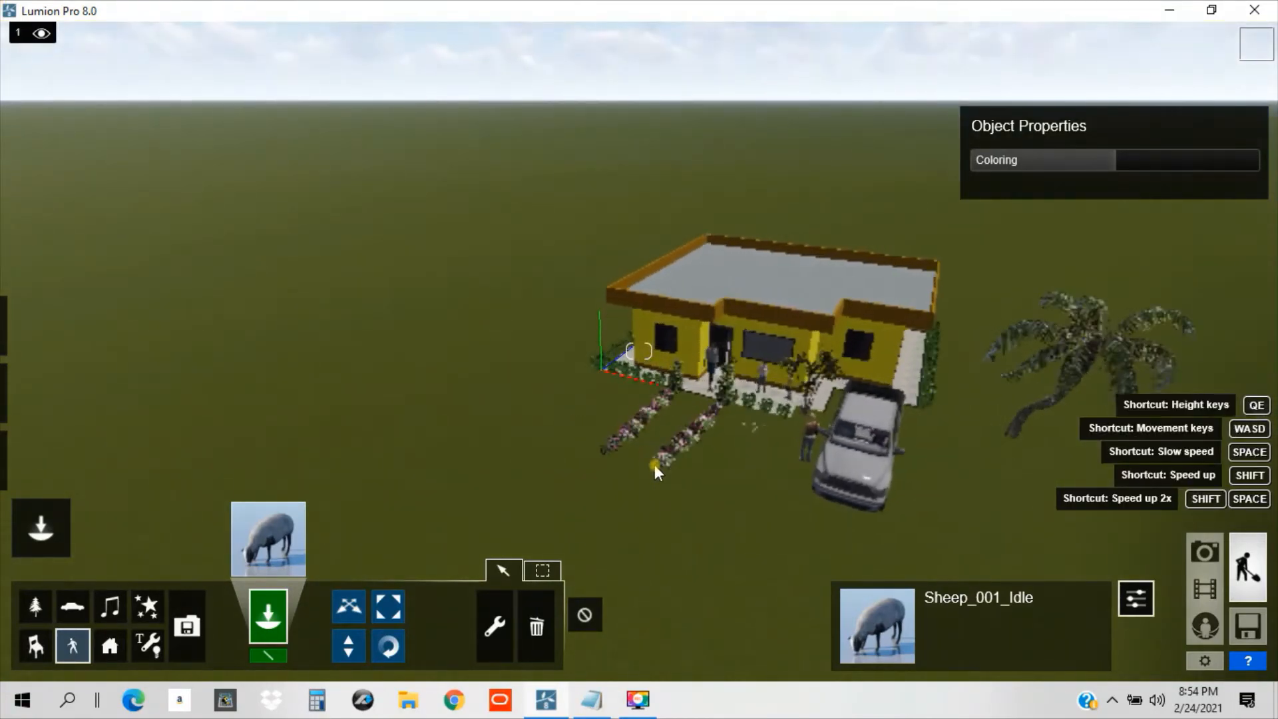
# Place Sheep_001_Idle sheep in the field near the house.
pyautogui.click(503, 571)
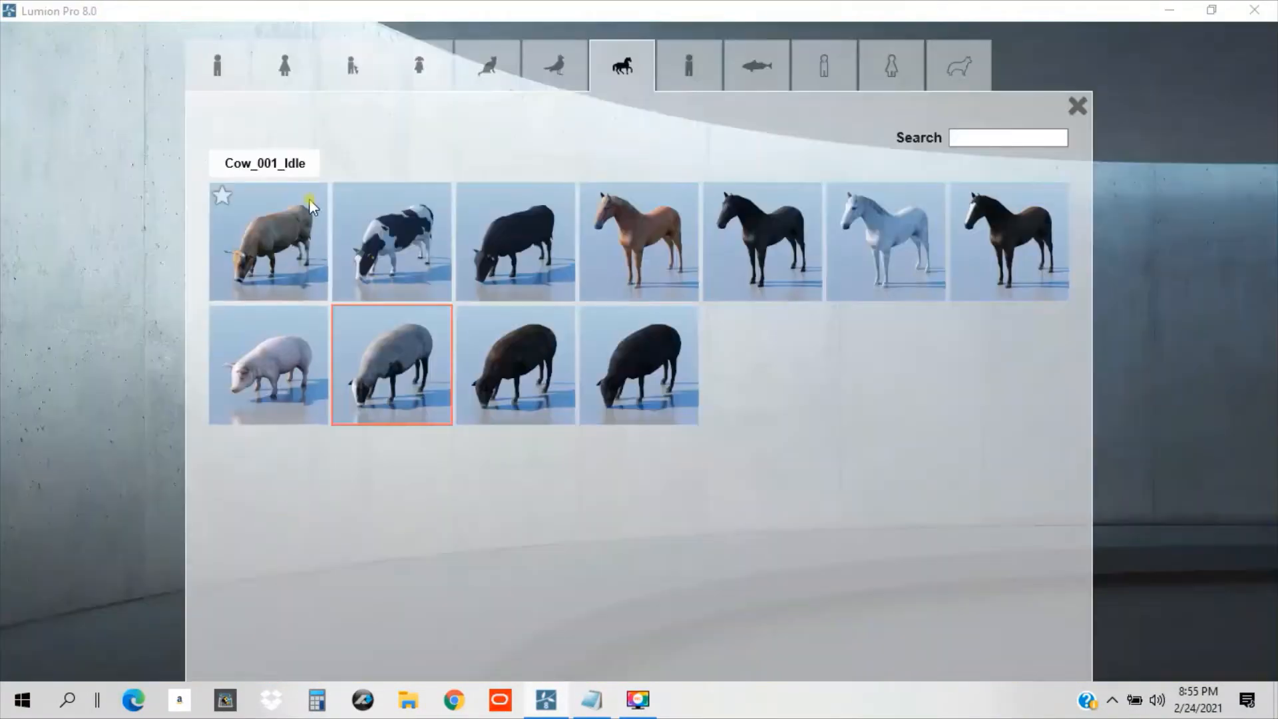
# Seat Woman_Asian_0002, working on a laptop, on the living-room sofa.
pyautogui.click(283, 65)
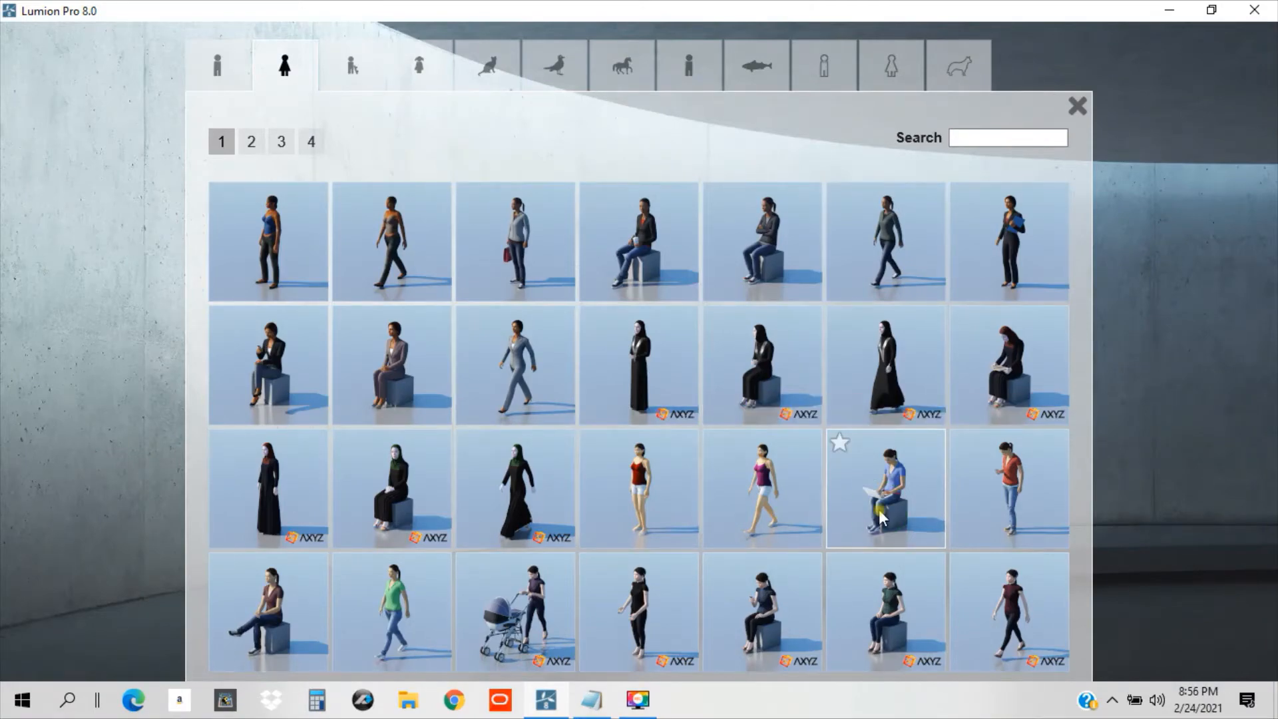
pyautogui.click(885, 487)
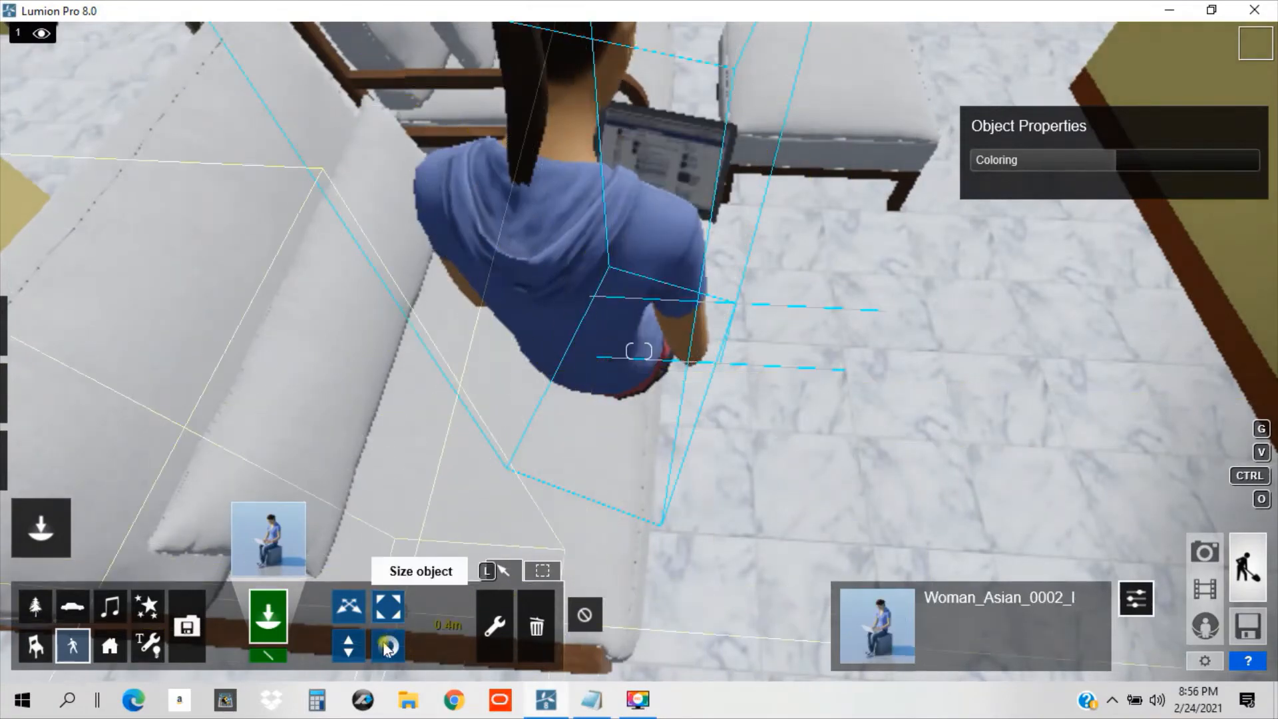
pyautogui.click(388, 645)
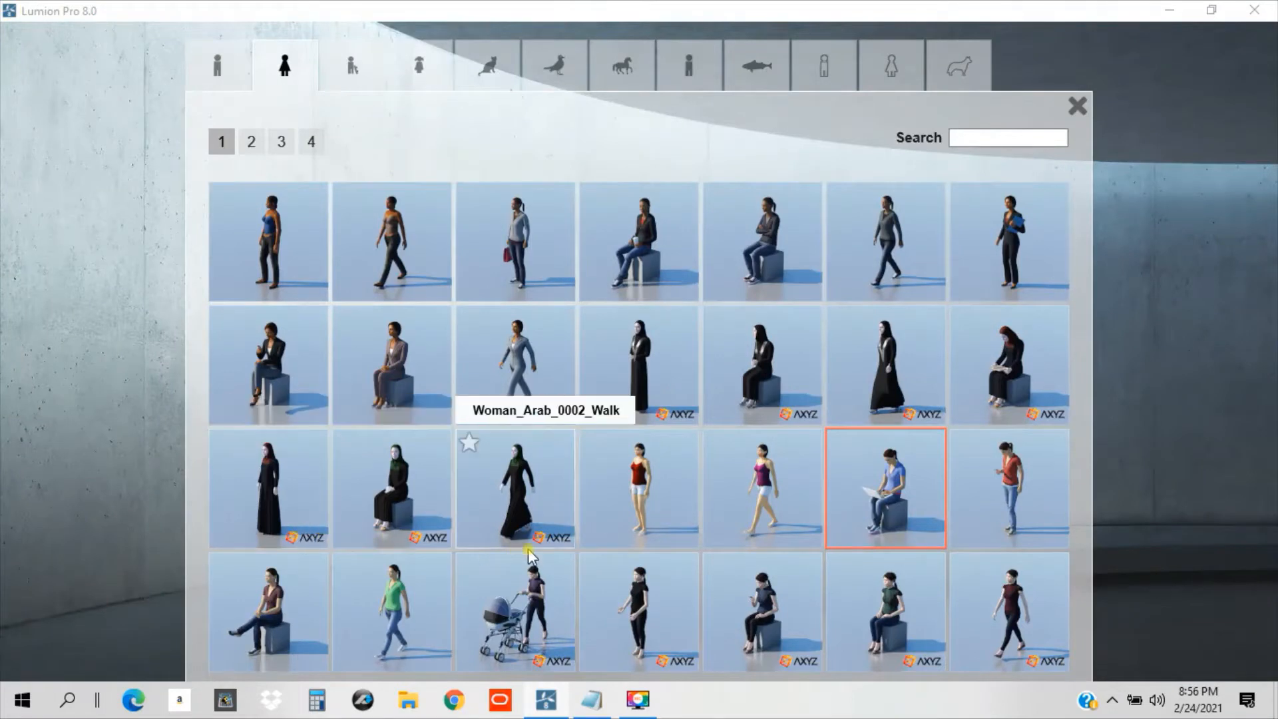
# Select Woman_Asian_0001 in the red top and place her near the bedroom door.
pyautogui.click(885, 487)
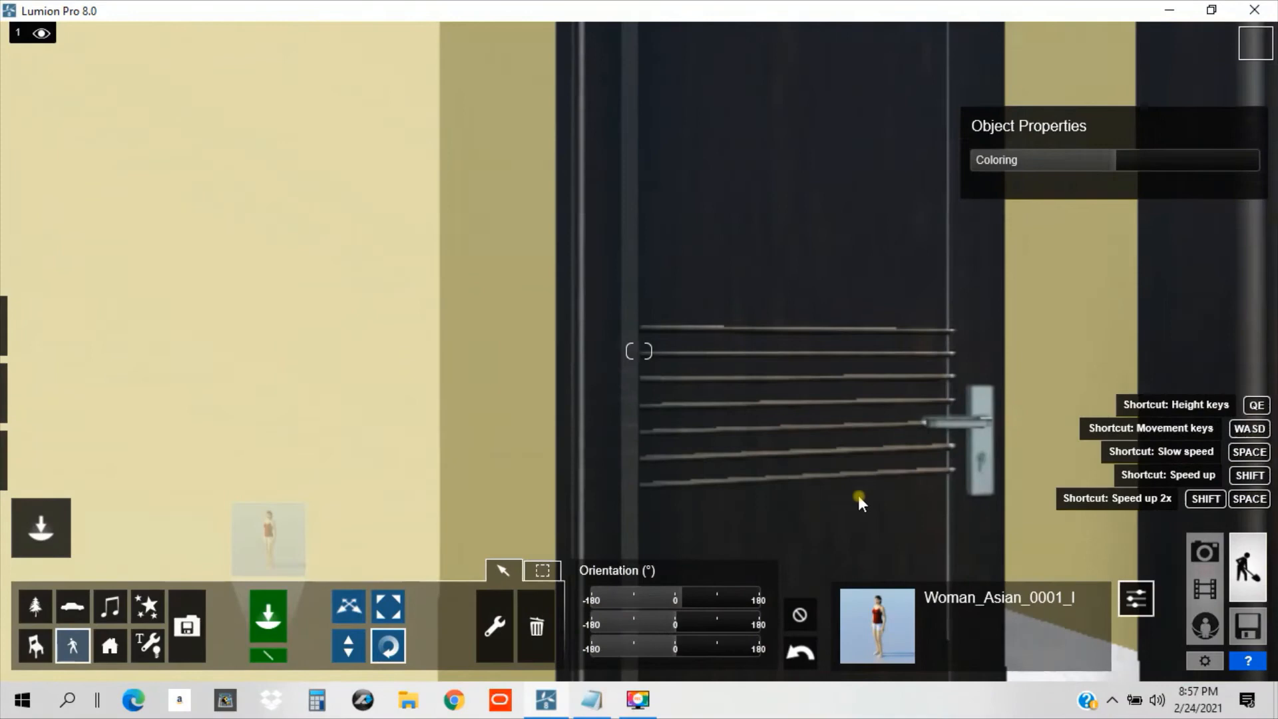
# Turn the red-top woman around, then place Woman_Caucasian_0003_Idle beside the bedroom bed.
pyautogui.moveTo(858, 497); pyautogui.dragTo(643, 652)
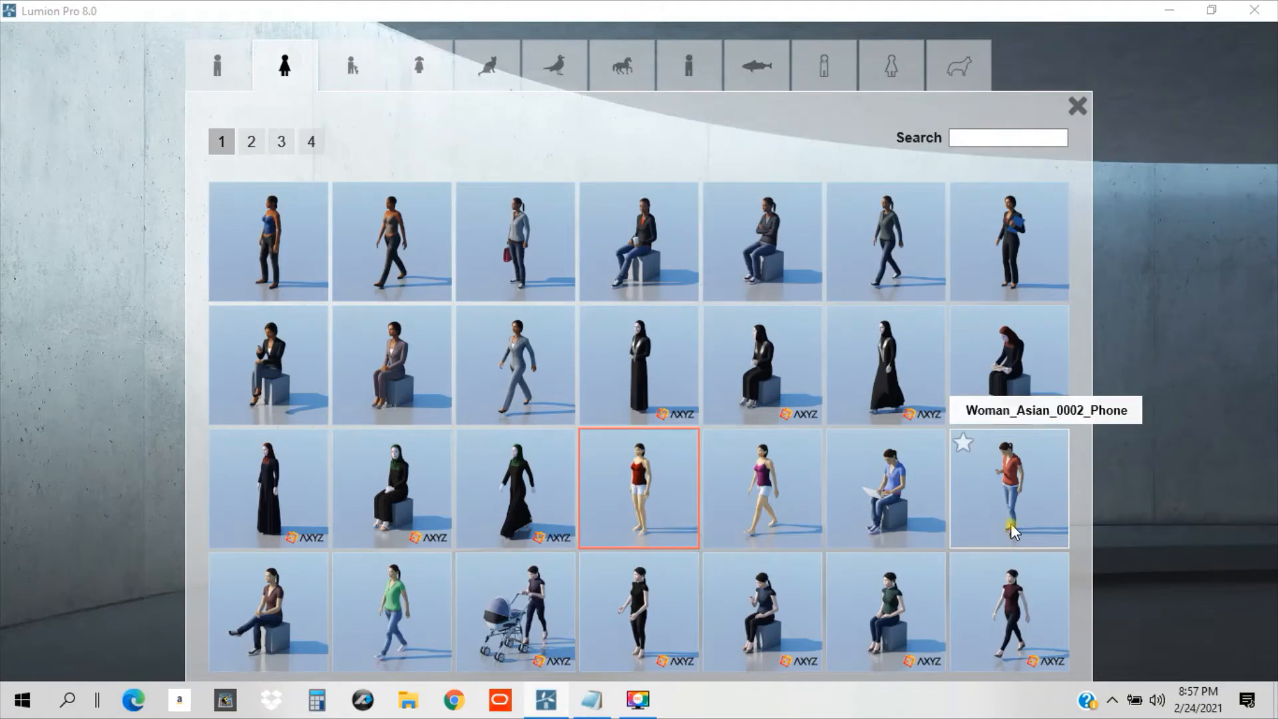
pyautogui.click(250, 141)
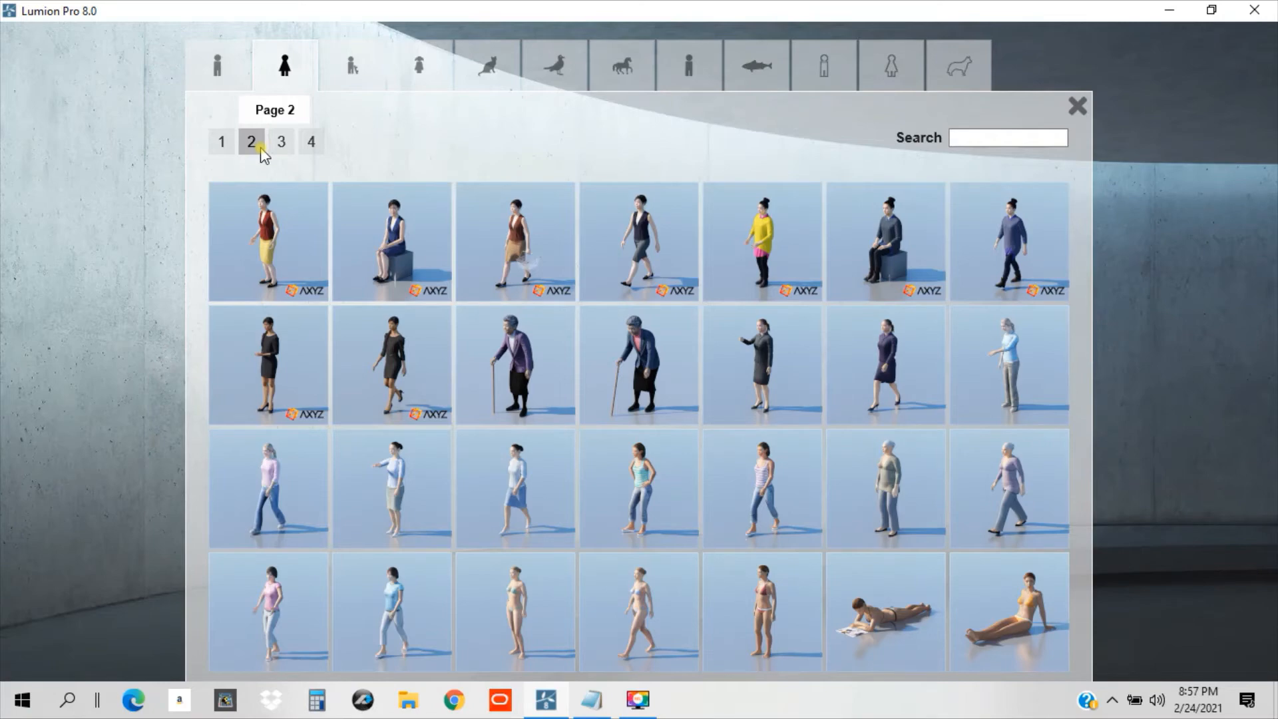
pyautogui.click(280, 141)
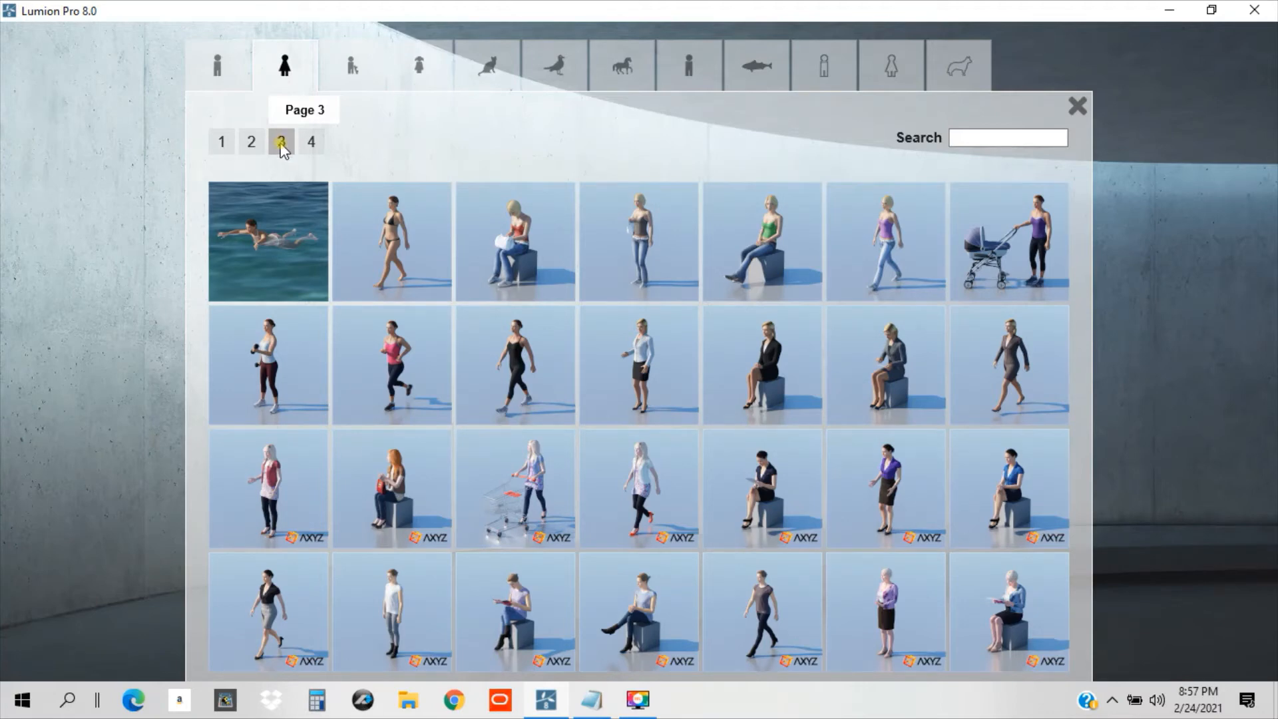
pyautogui.click(310, 141)
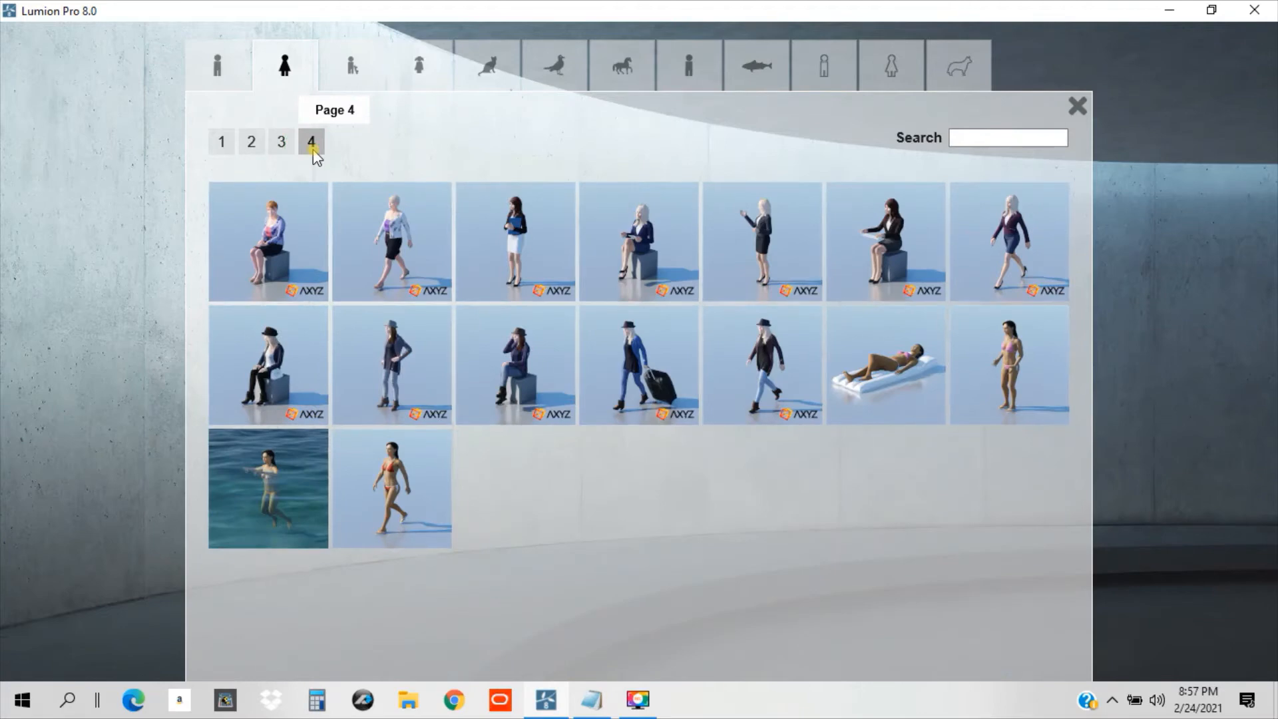
pyautogui.moveTo(760, 283)
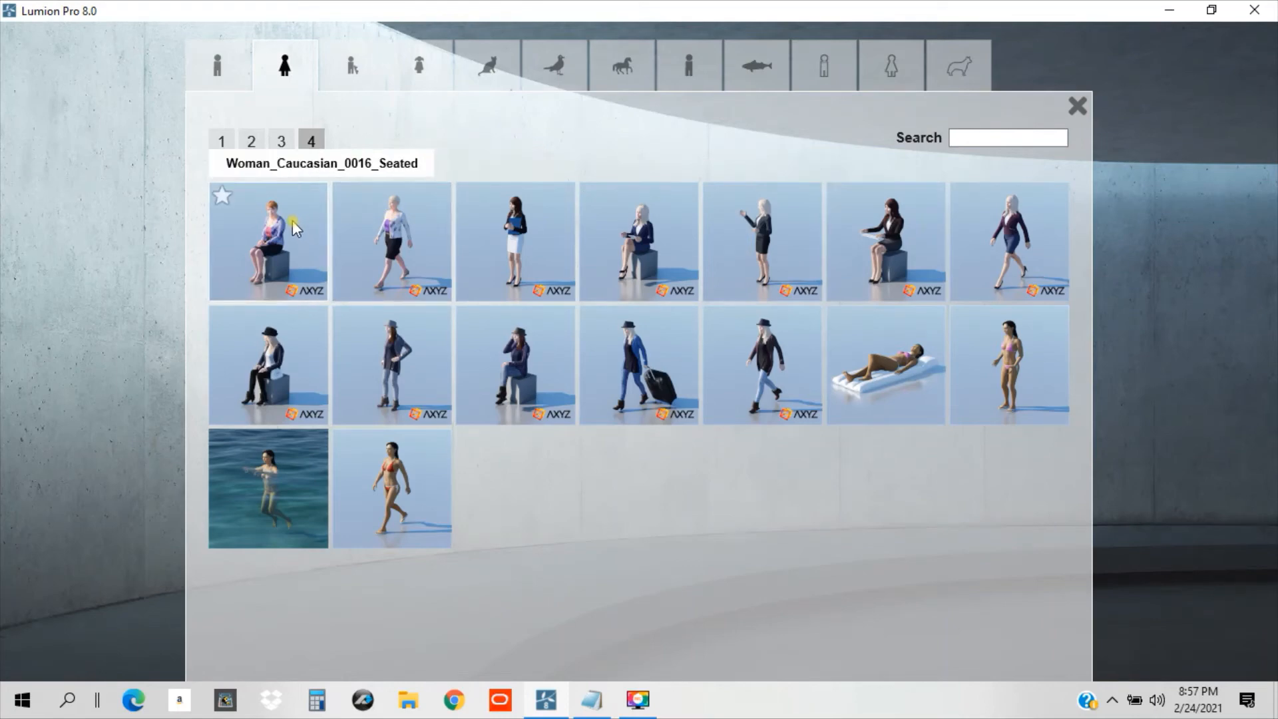
pyautogui.click(280, 141)
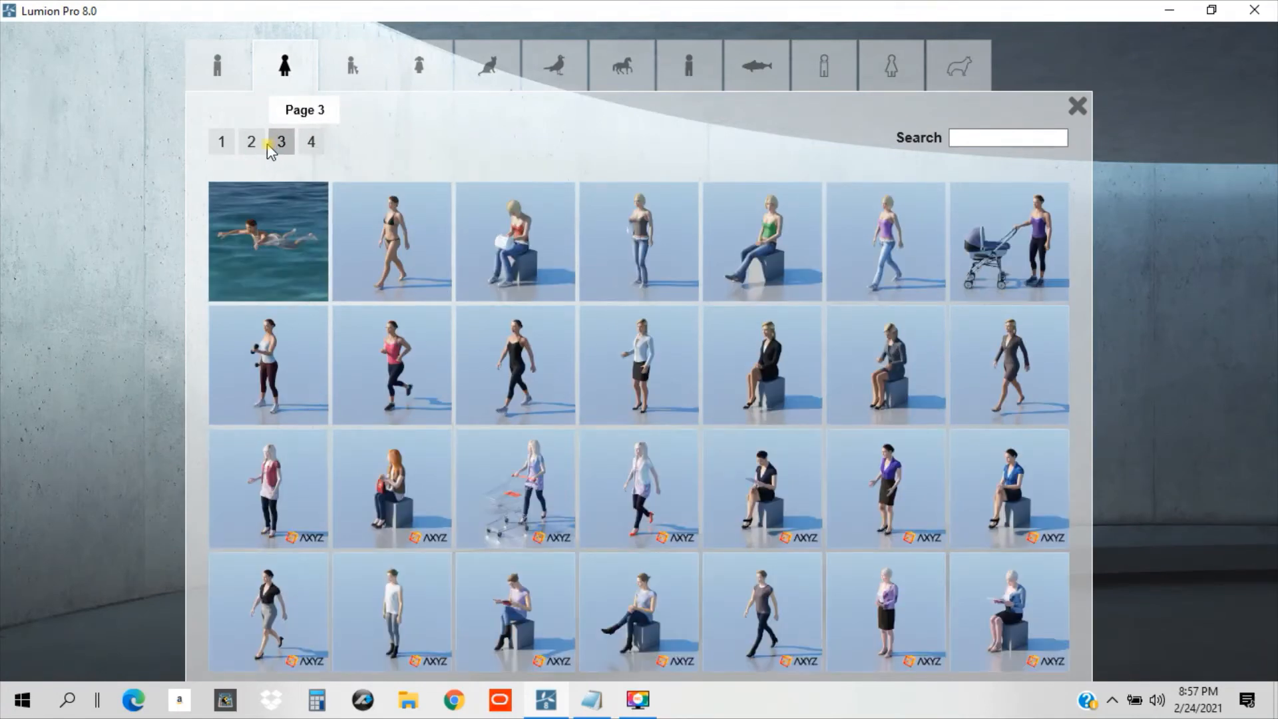
pyautogui.click(250, 142)
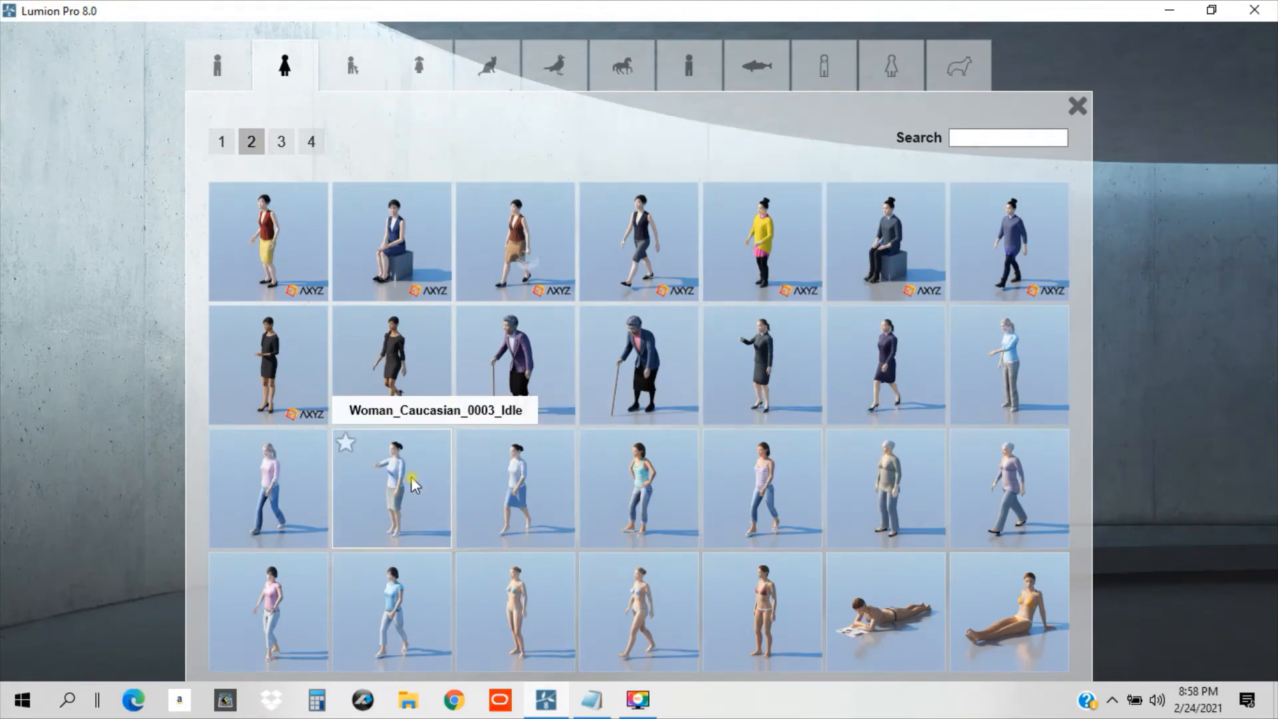
pyautogui.click(391, 486)
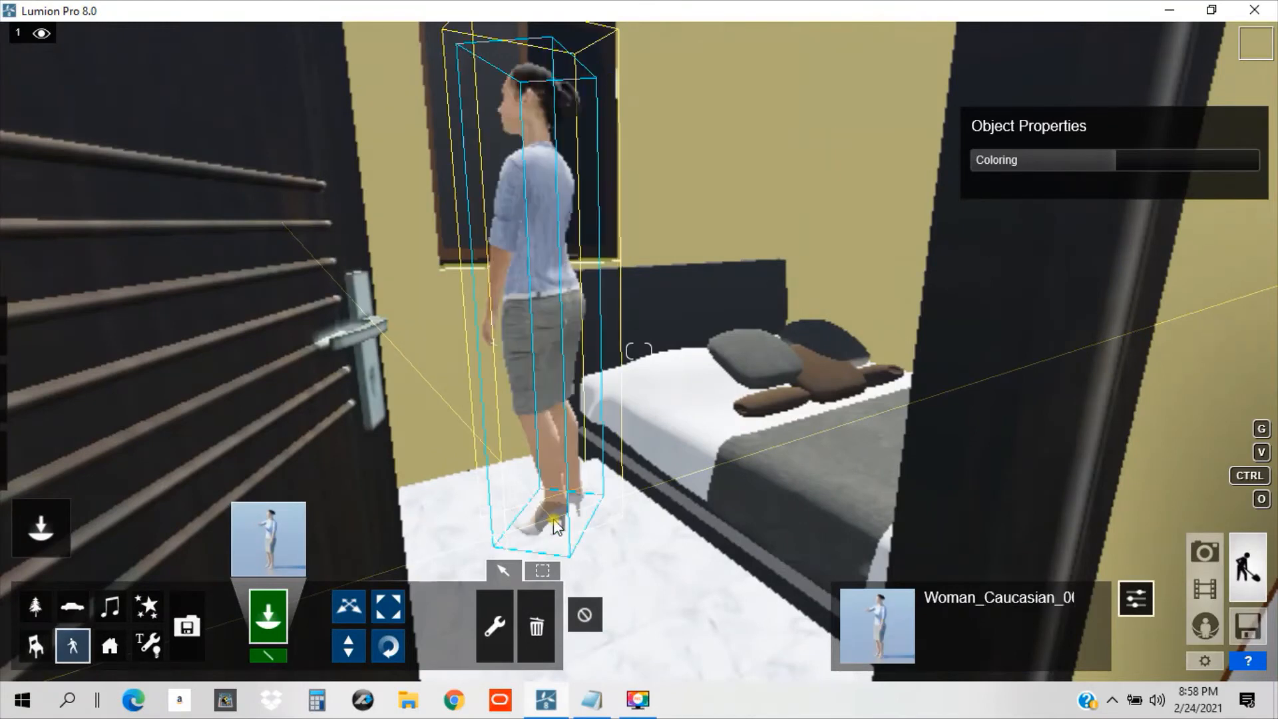
pyautogui.click(388, 646)
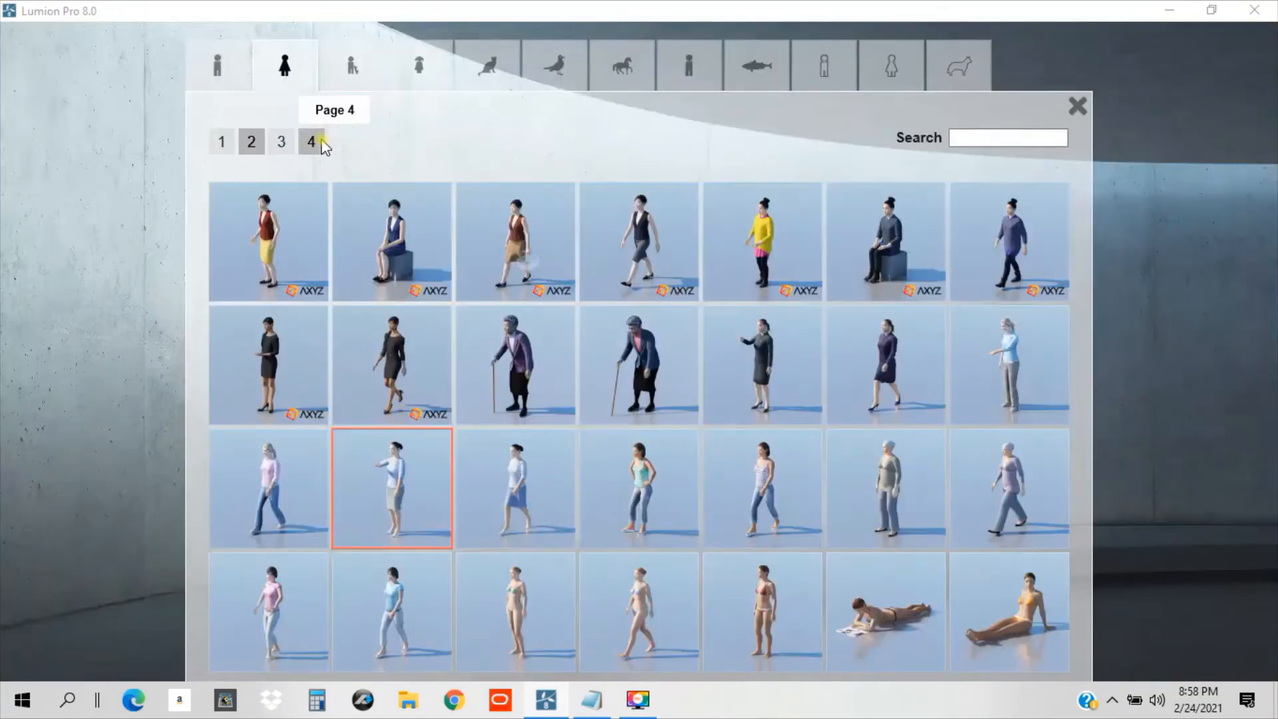
# Add Boy_Caucasian_002 in an orange hoodie by the living-room window.
pyautogui.click(351, 64)
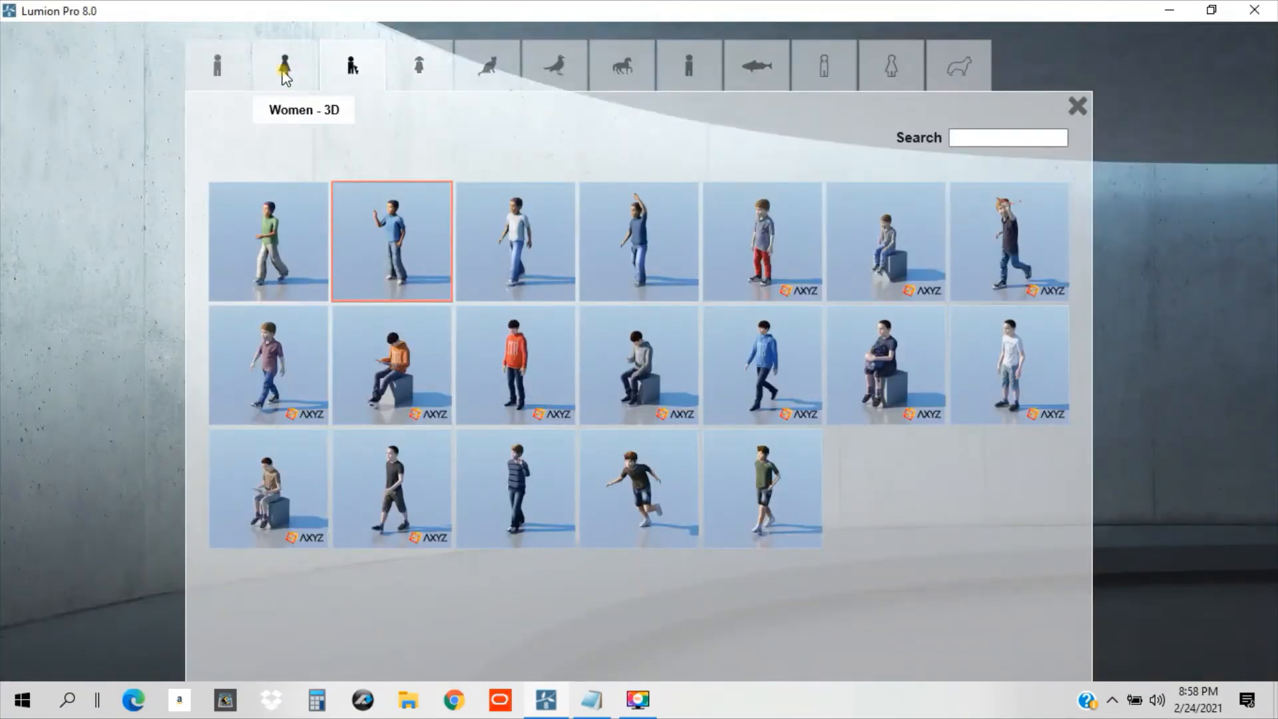
pyautogui.click(217, 65)
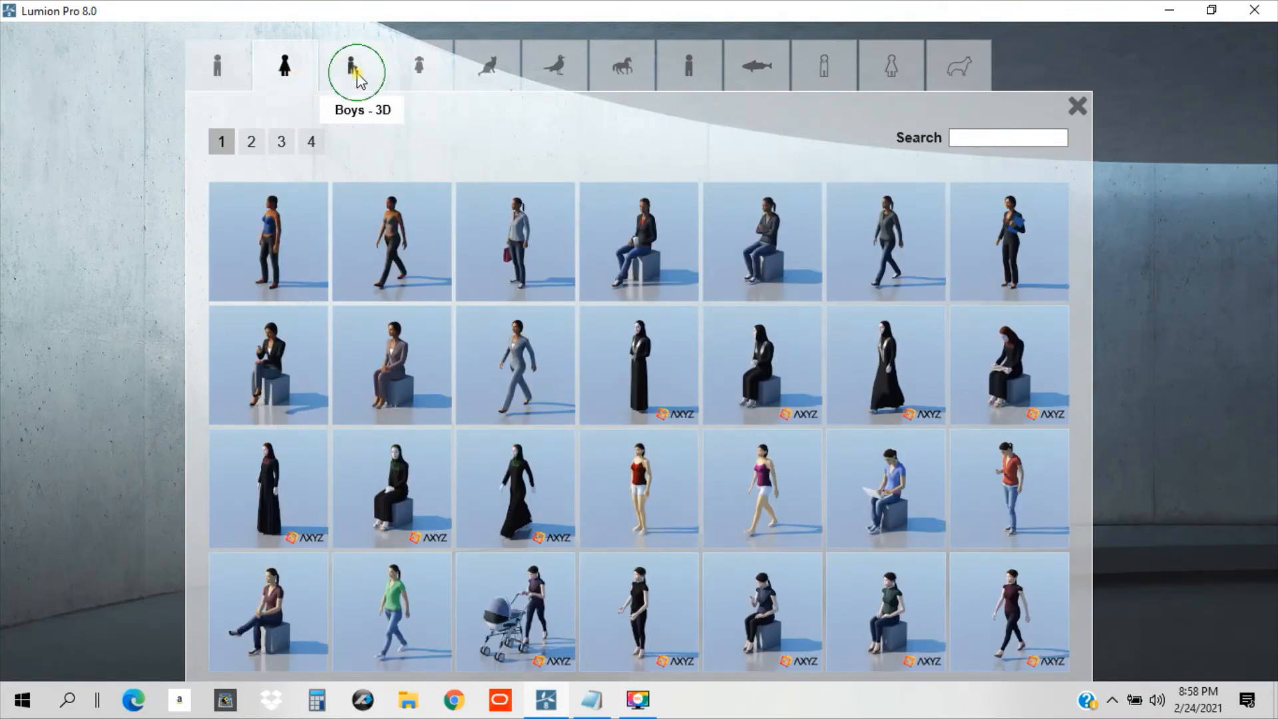
pyautogui.click(351, 65)
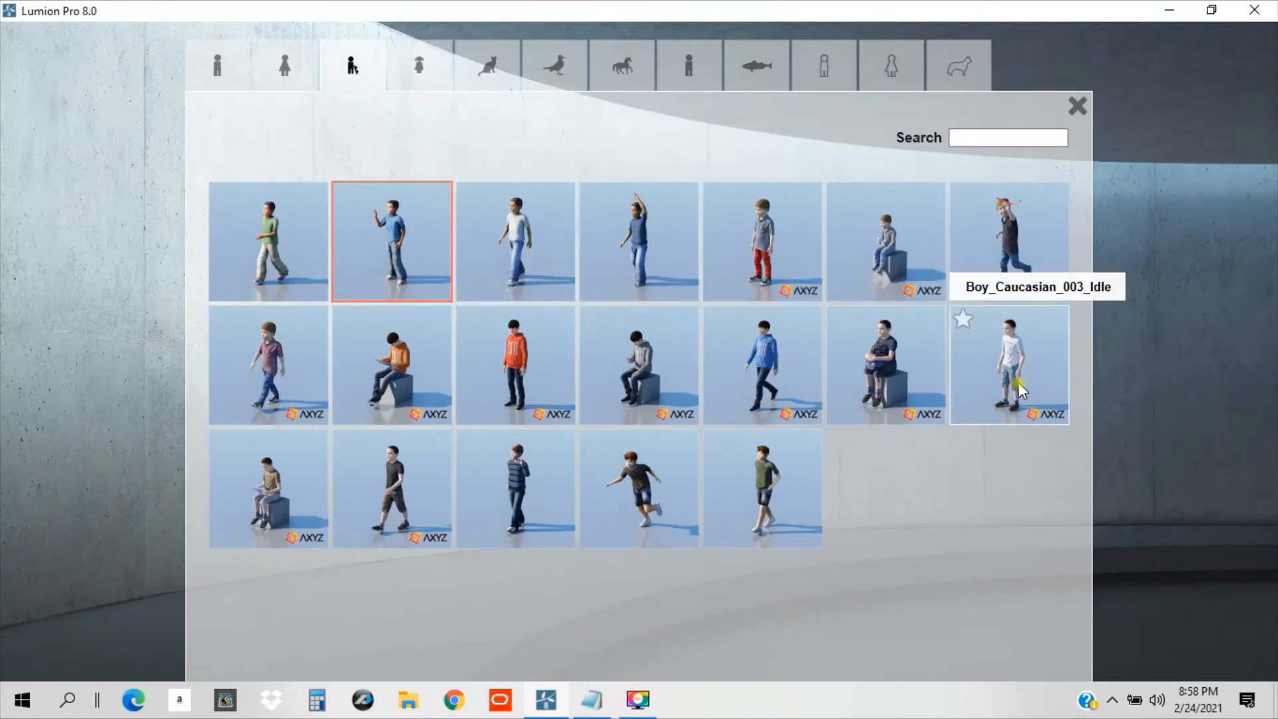
pyautogui.moveTo(832, 402)
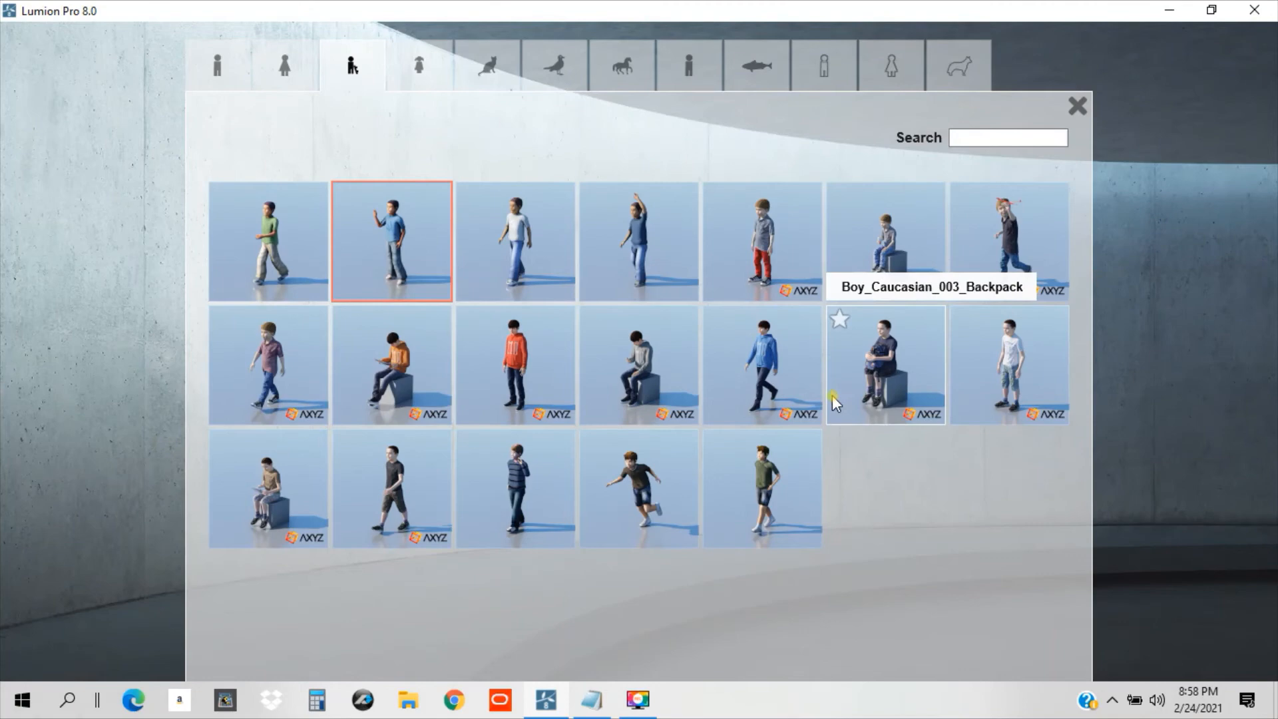
pyautogui.moveTo(698, 454)
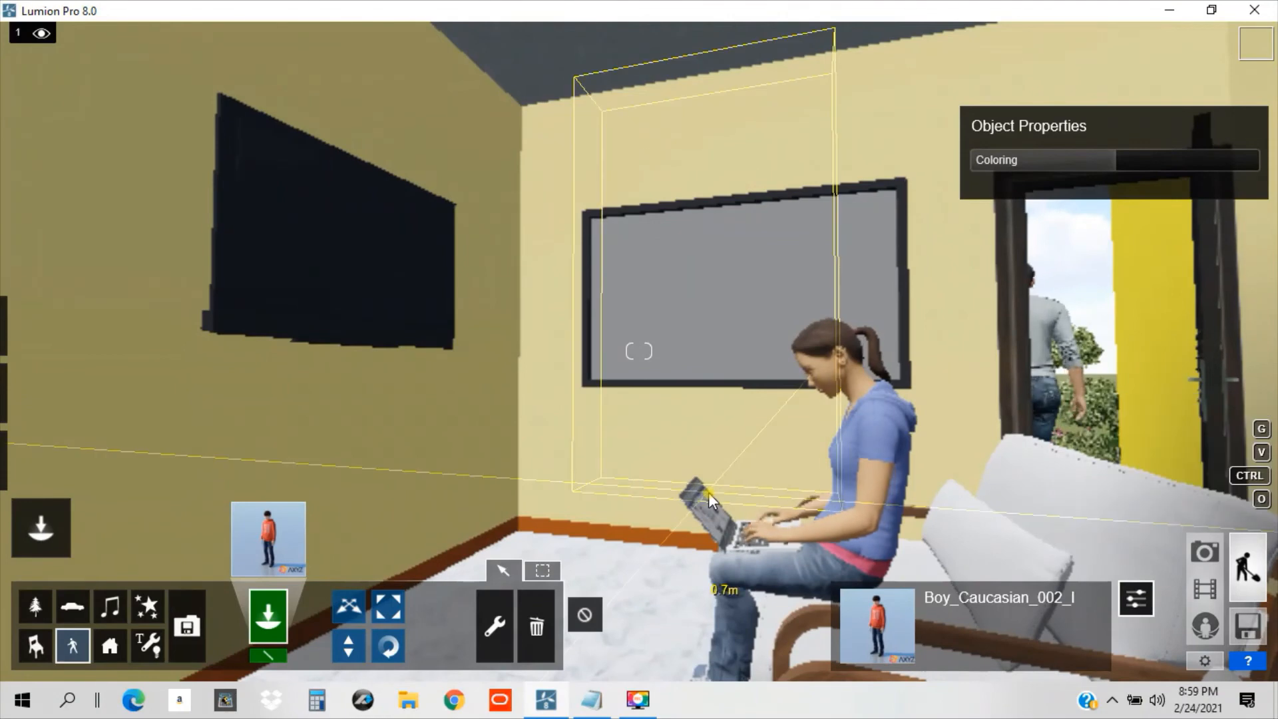
pyautogui.moveTo(709, 497); pyautogui.dragTo(668, 494)
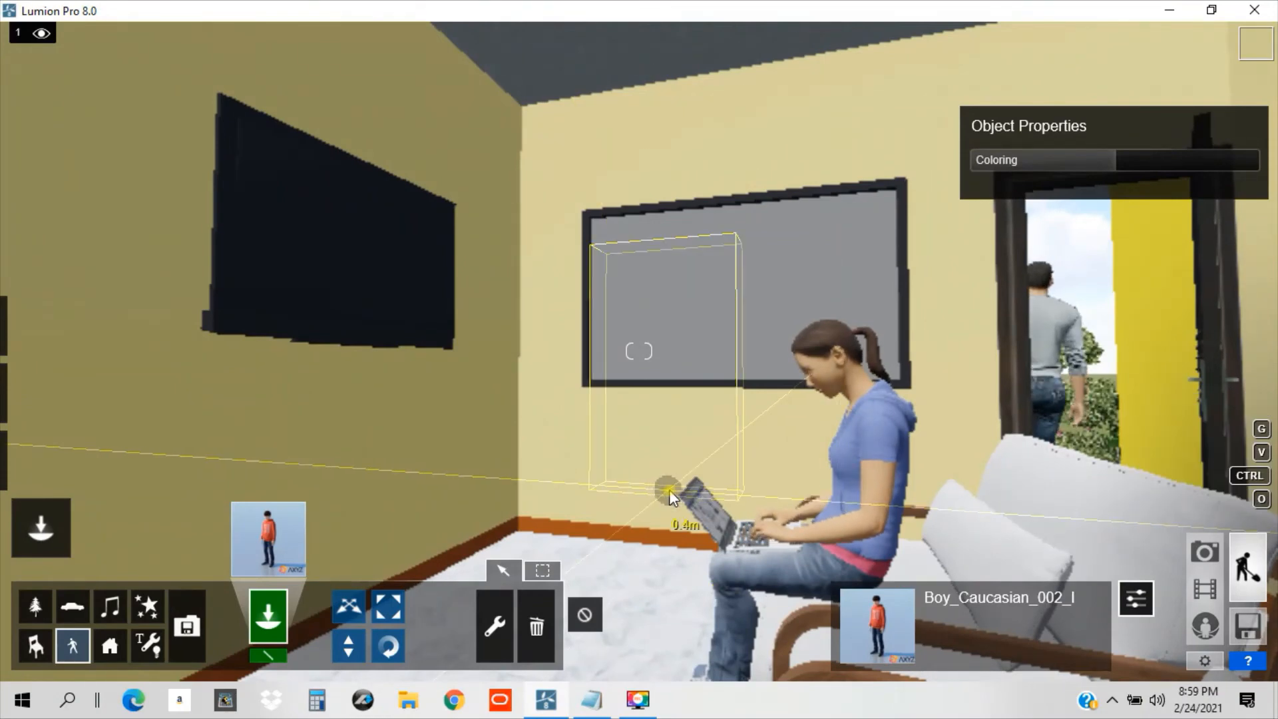